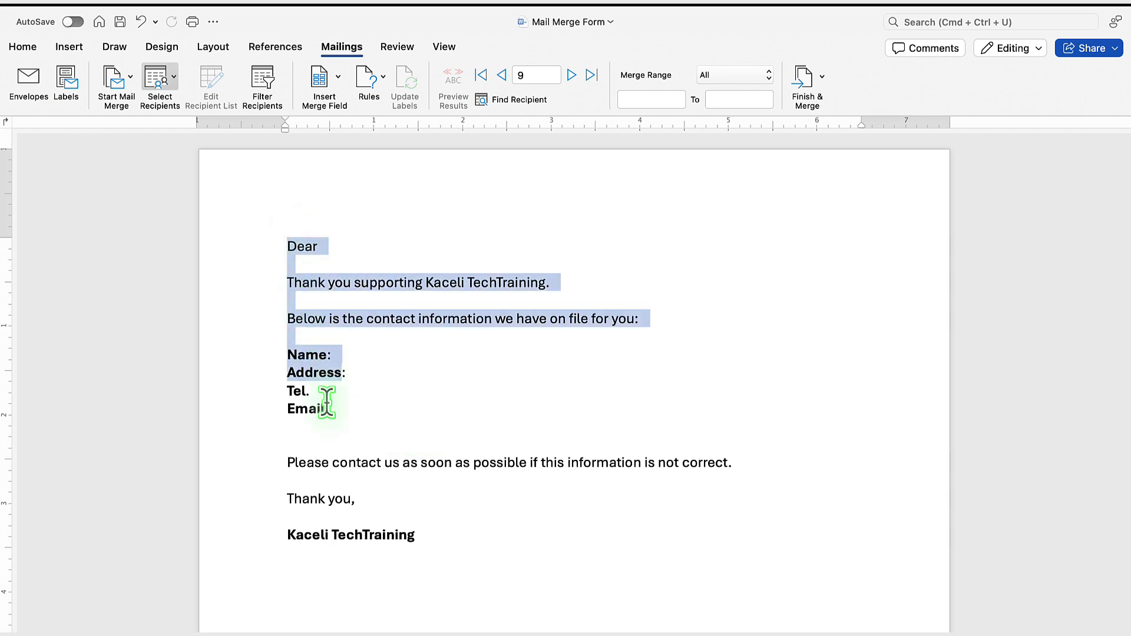
- Switch from the Word letter to the Customer List for Mail Merge workbook
left_click(341, 463)
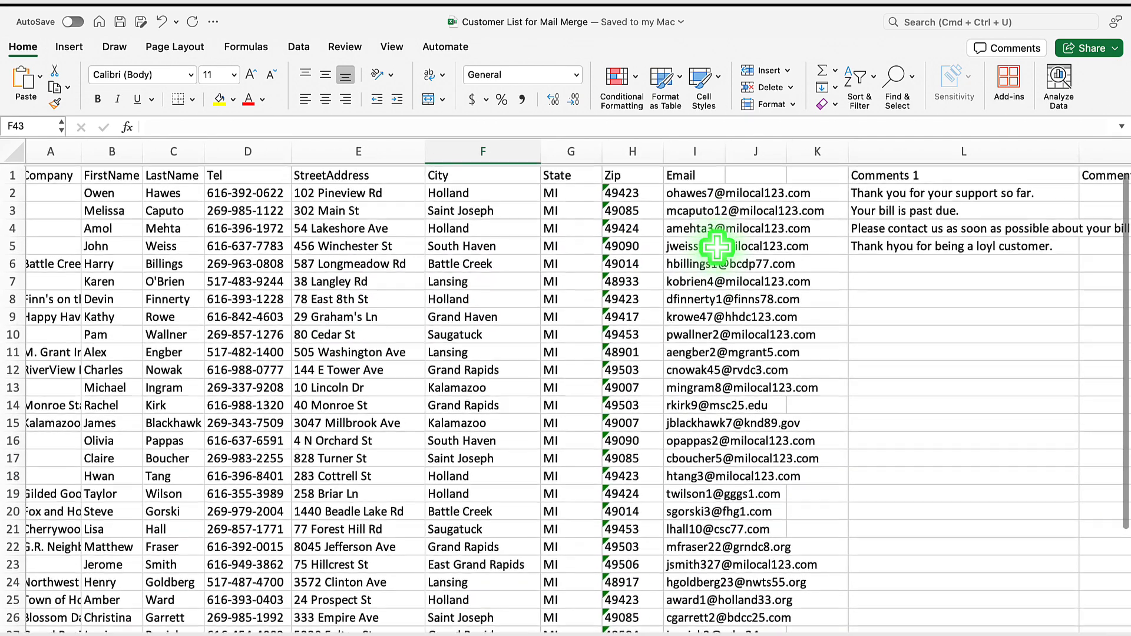
- Review the customer name, contact and comment columns, then return to Mail Merge Form
left_click(695, 173)
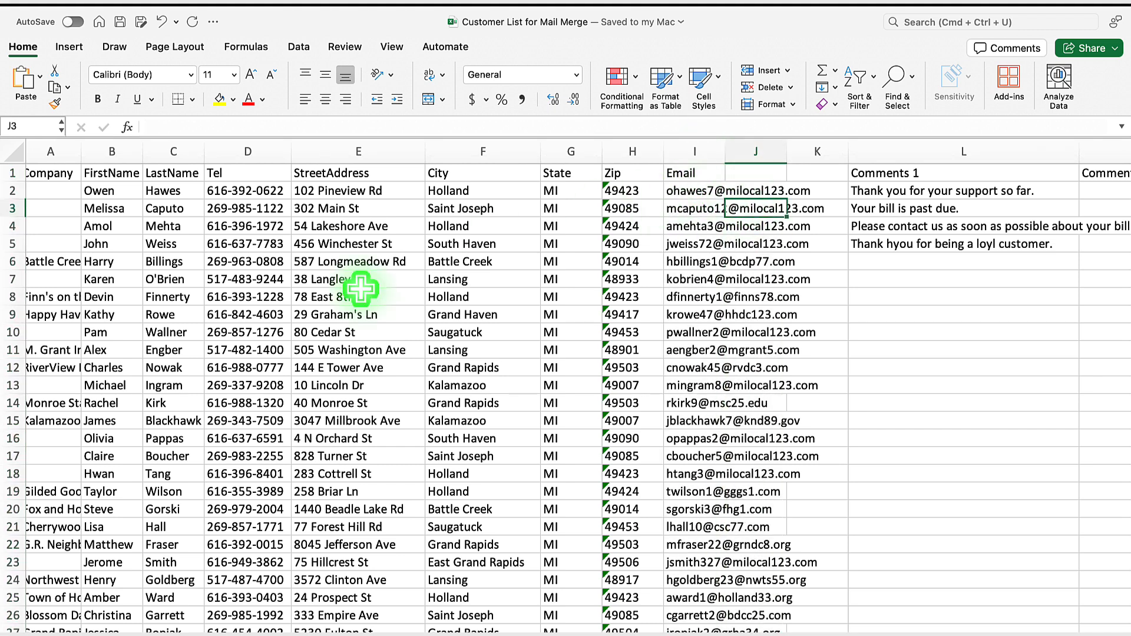
mouse_move(141, 462)
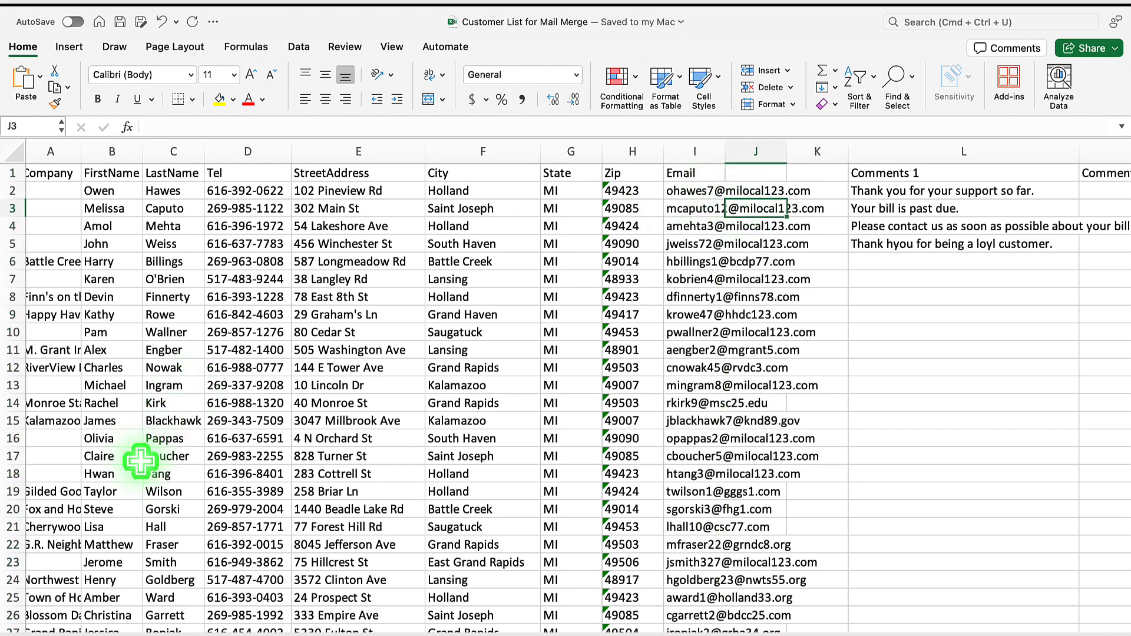
mouse_move(64, 499)
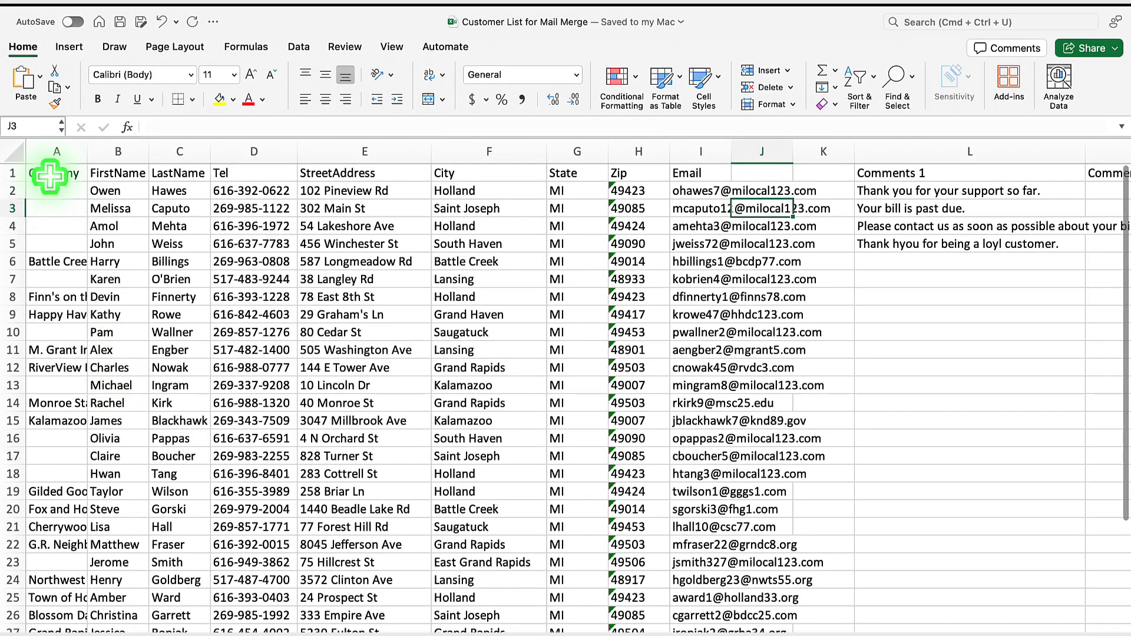
left_click(57, 172)
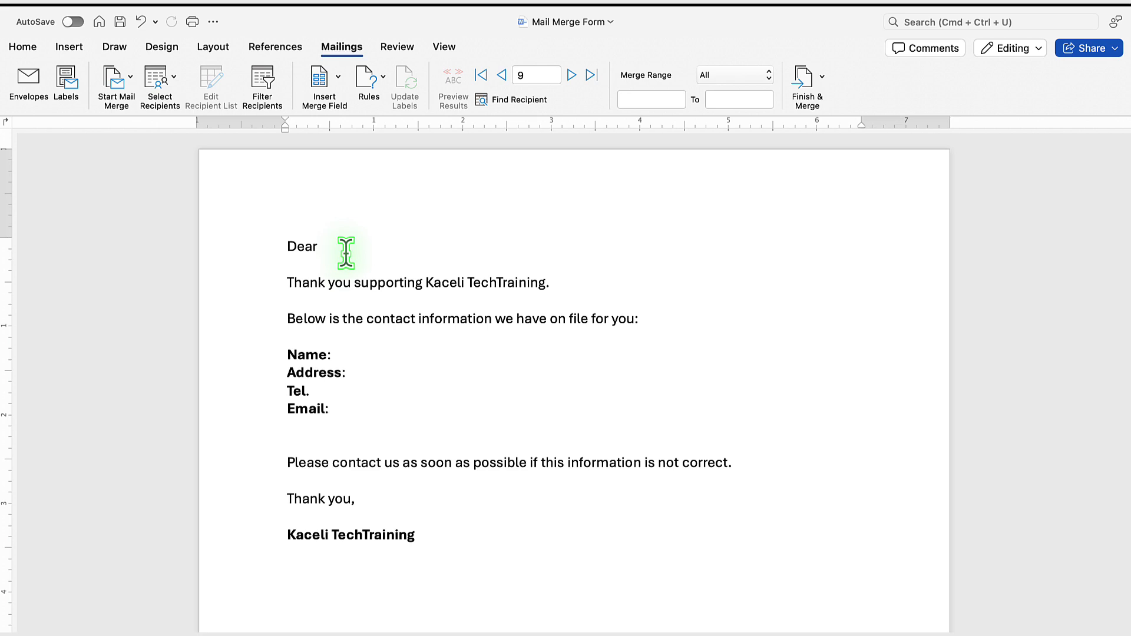
- Use Customer List for Mail Merge.xlsx as the recipient list, accepting the whole sheet
left_click(322, 246)
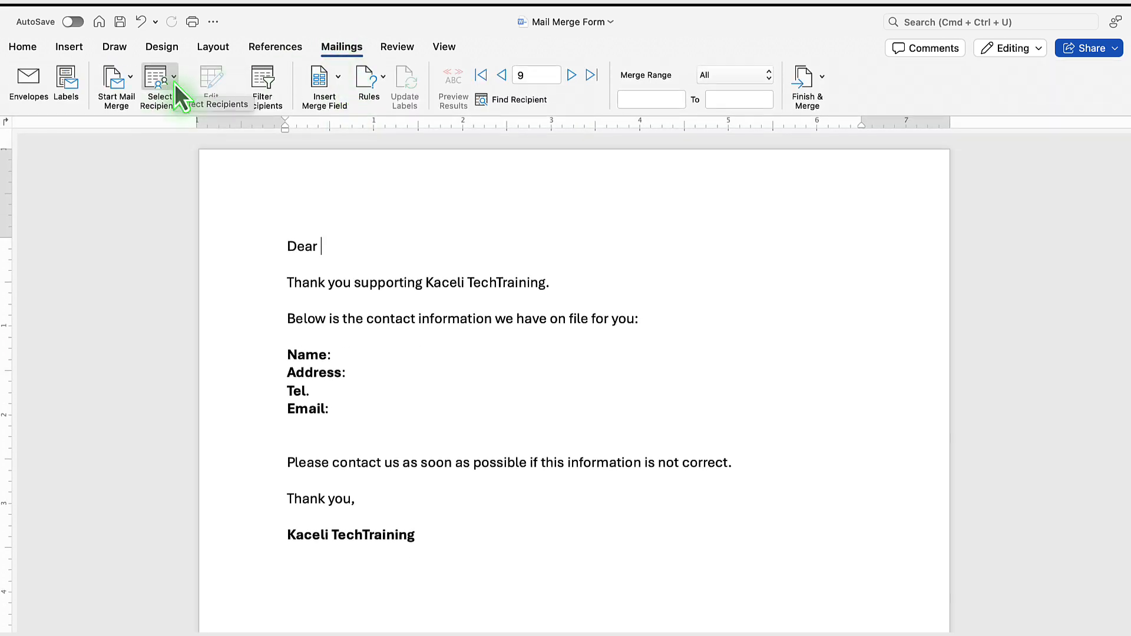
left_click(158, 81)
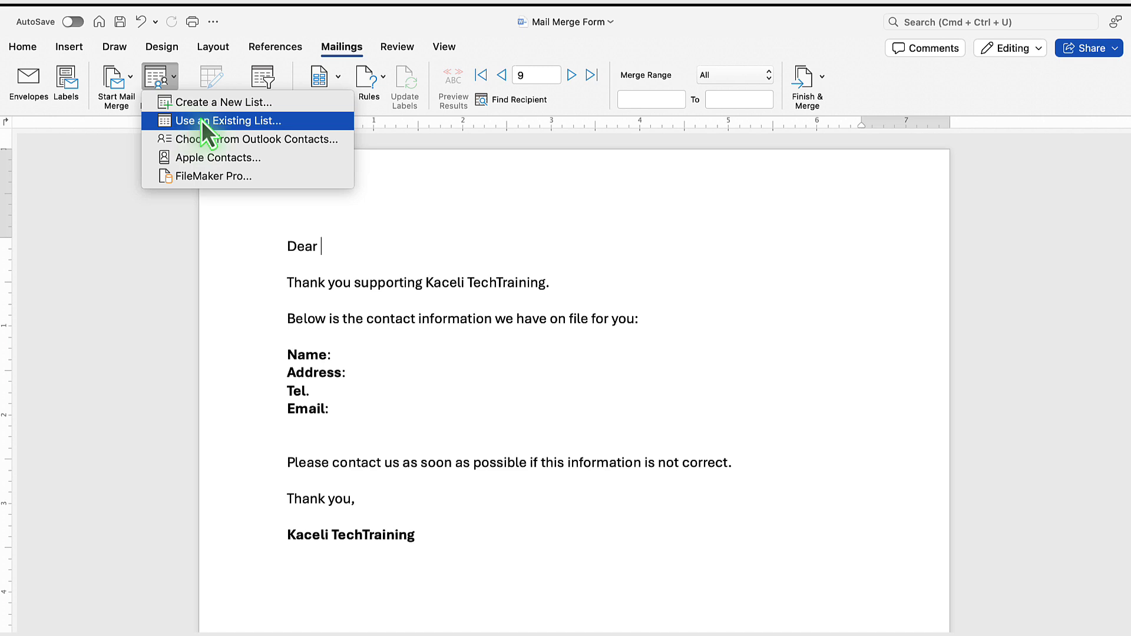
left_click(224, 120)
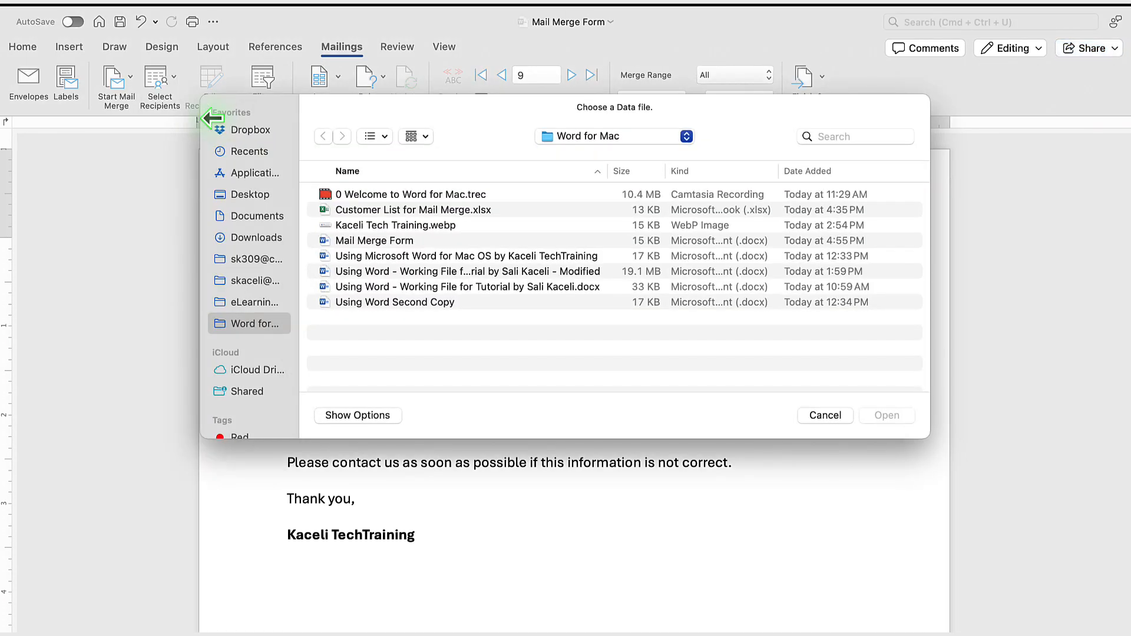
left_click(414, 209)
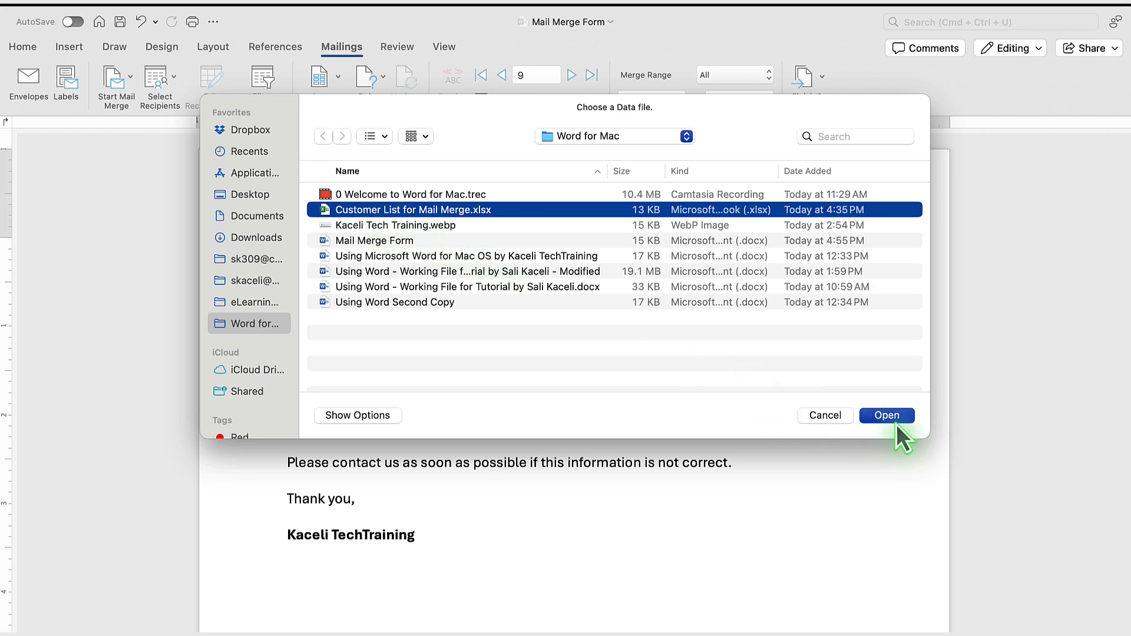
left_click(886, 415)
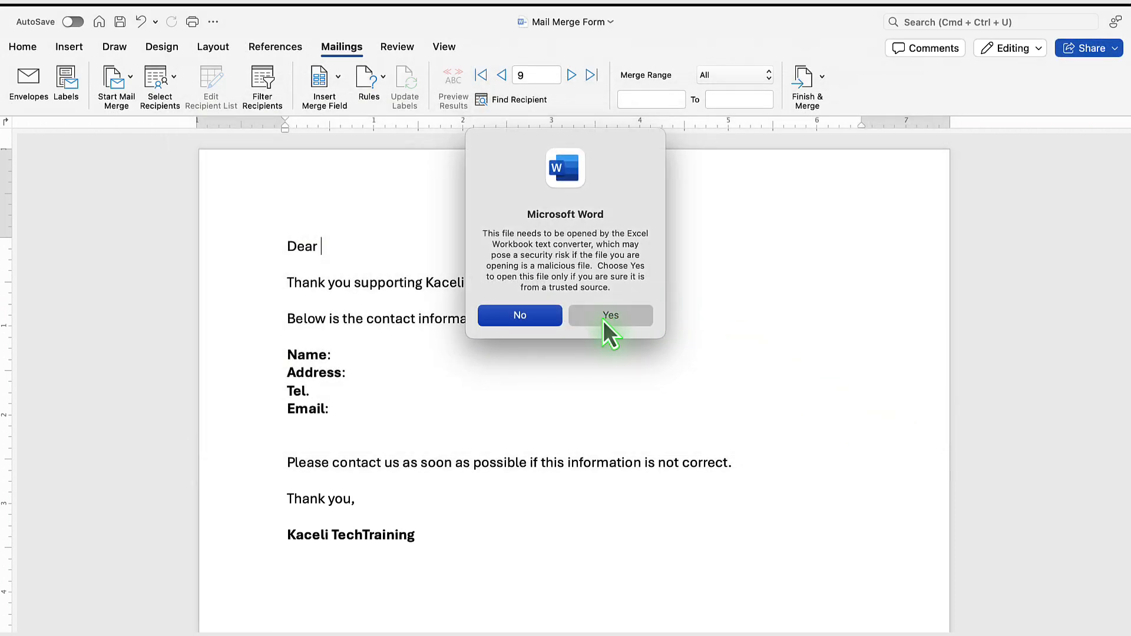
left_click(609, 315)
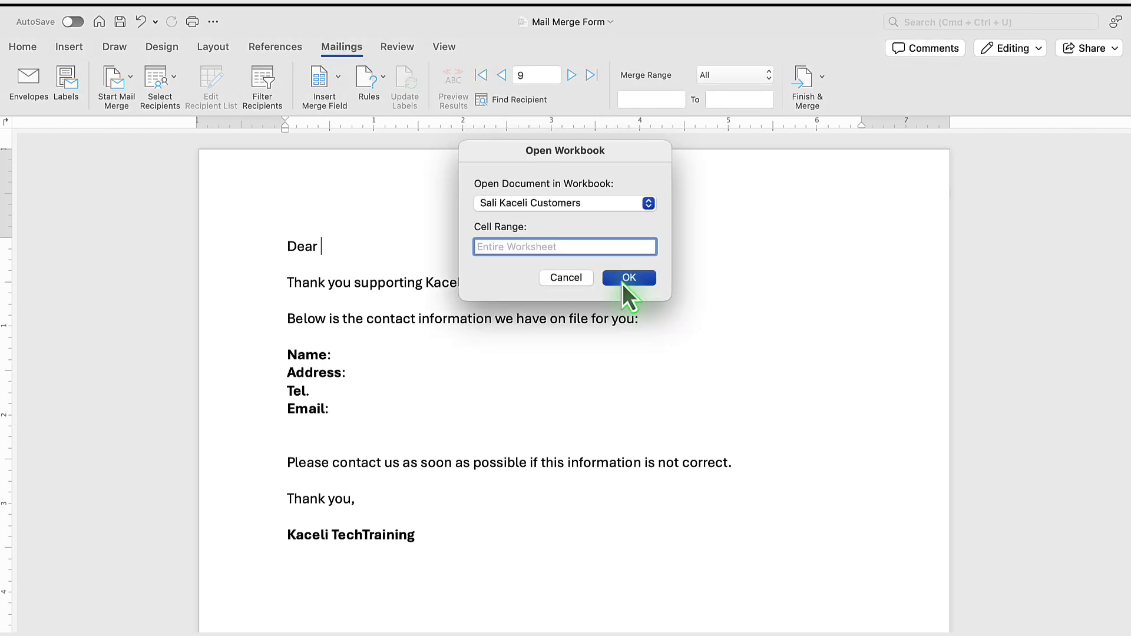
left_click(629, 277)
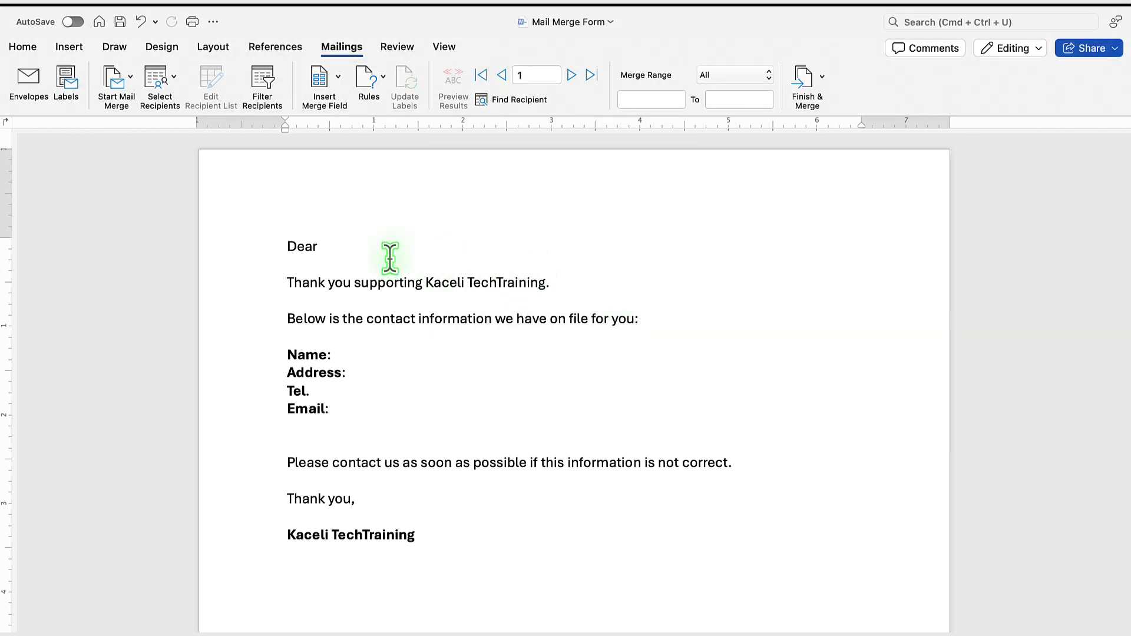
left_click(321, 246)
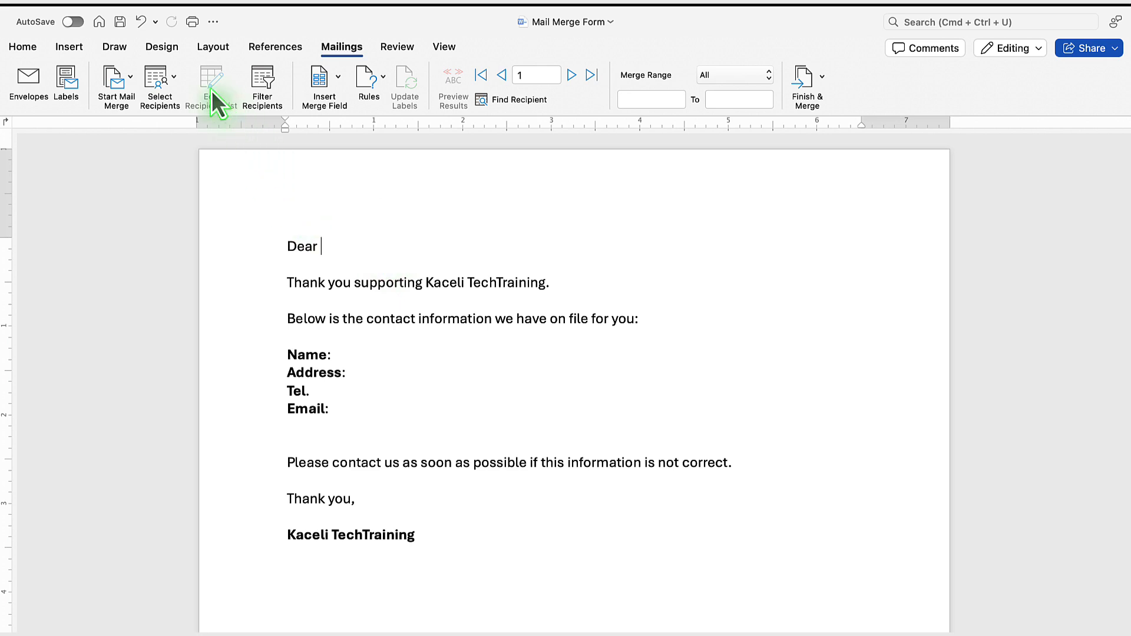
- Choose Email Messages as the mail merge document type
left_click(116, 85)
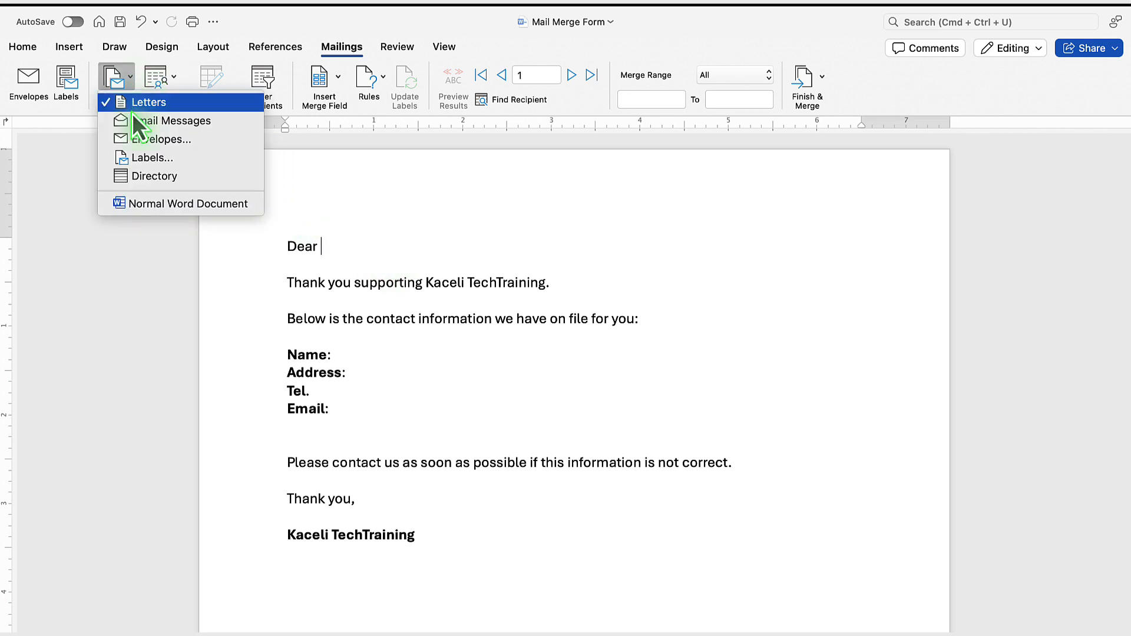
mouse_move(171, 121)
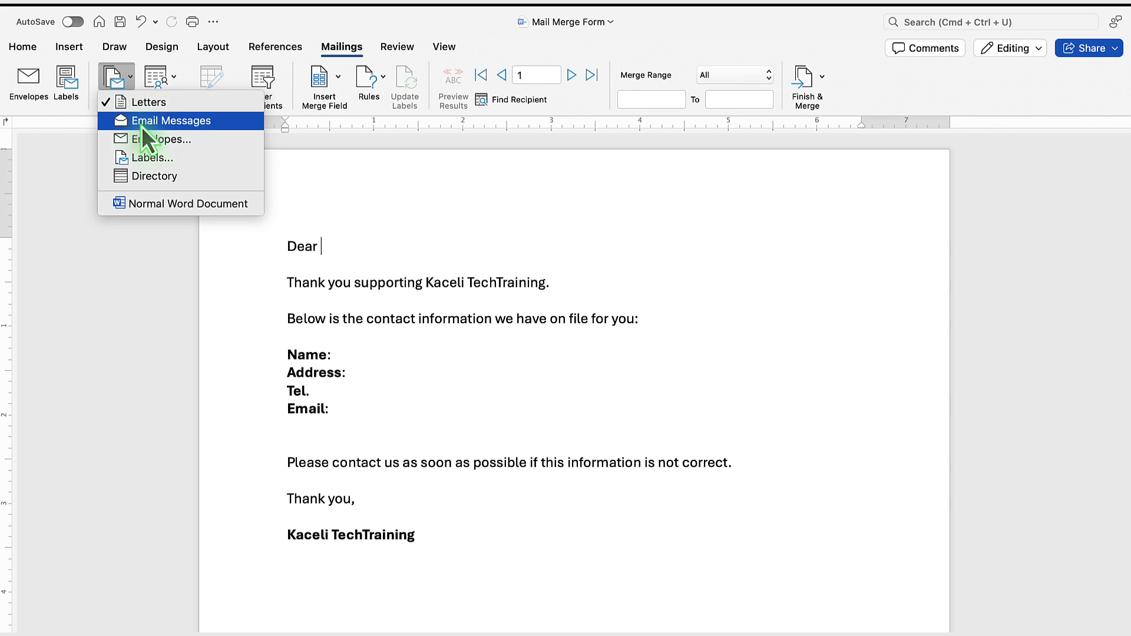
left_click(154, 82)
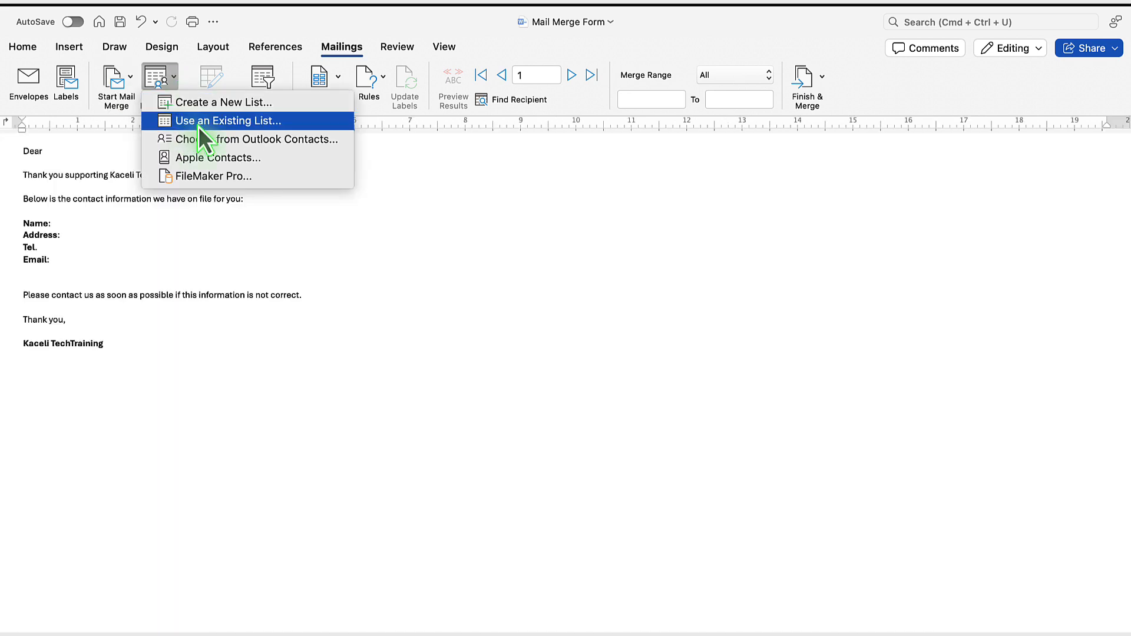
- Re-select Customer List for Mail Merge.xlsx as recipients and accept the converter prompt
left_click(231, 121)
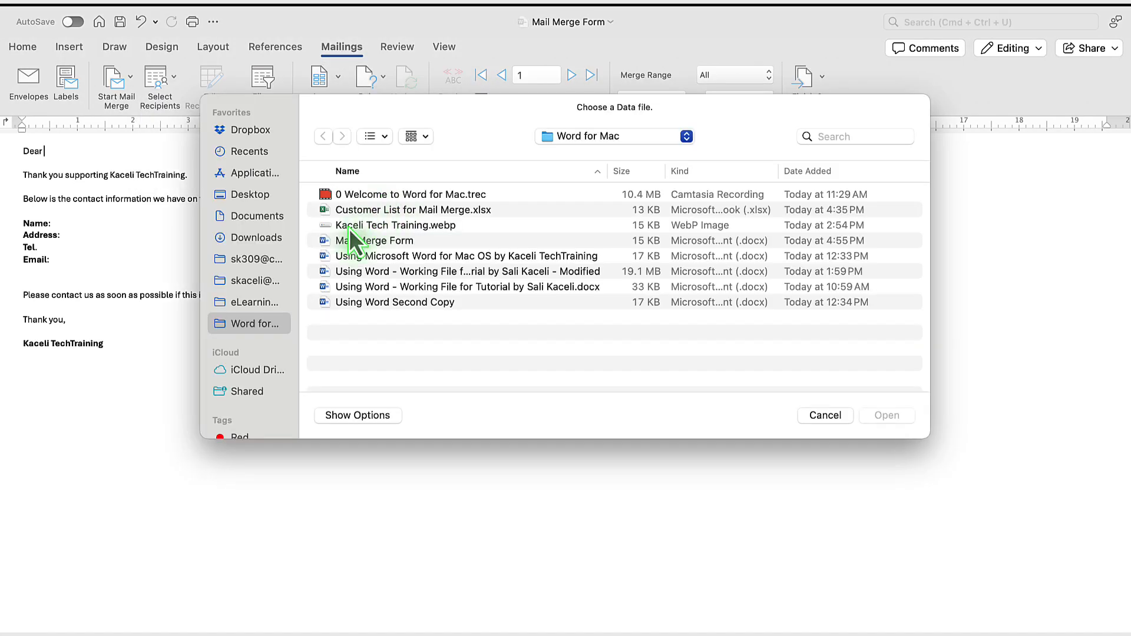
left_click(414, 209)
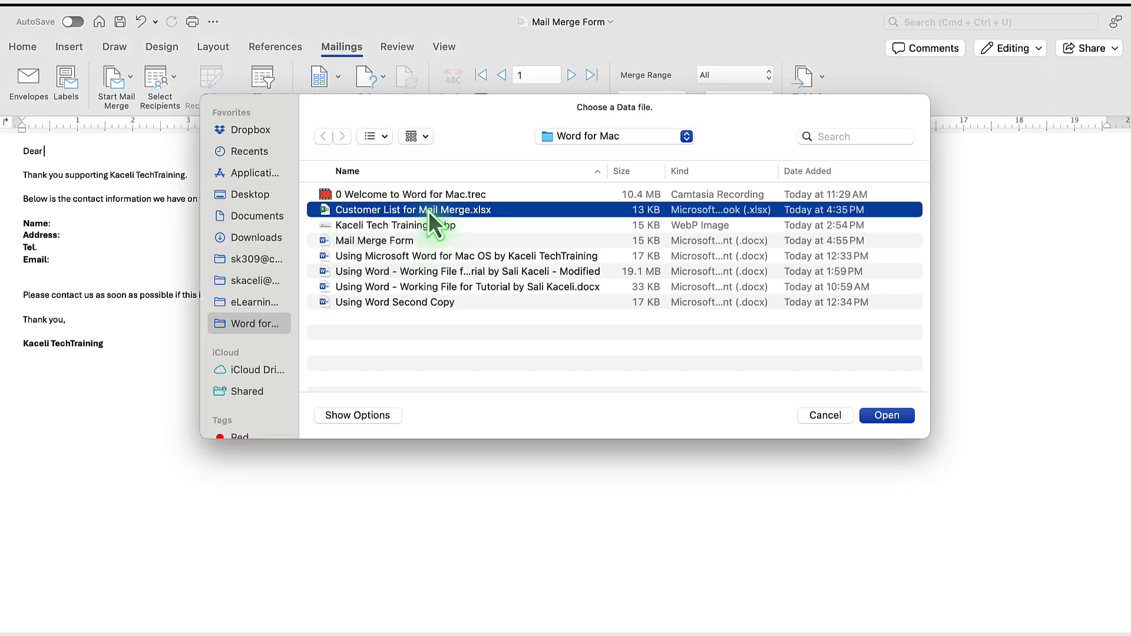
left_click(887, 415)
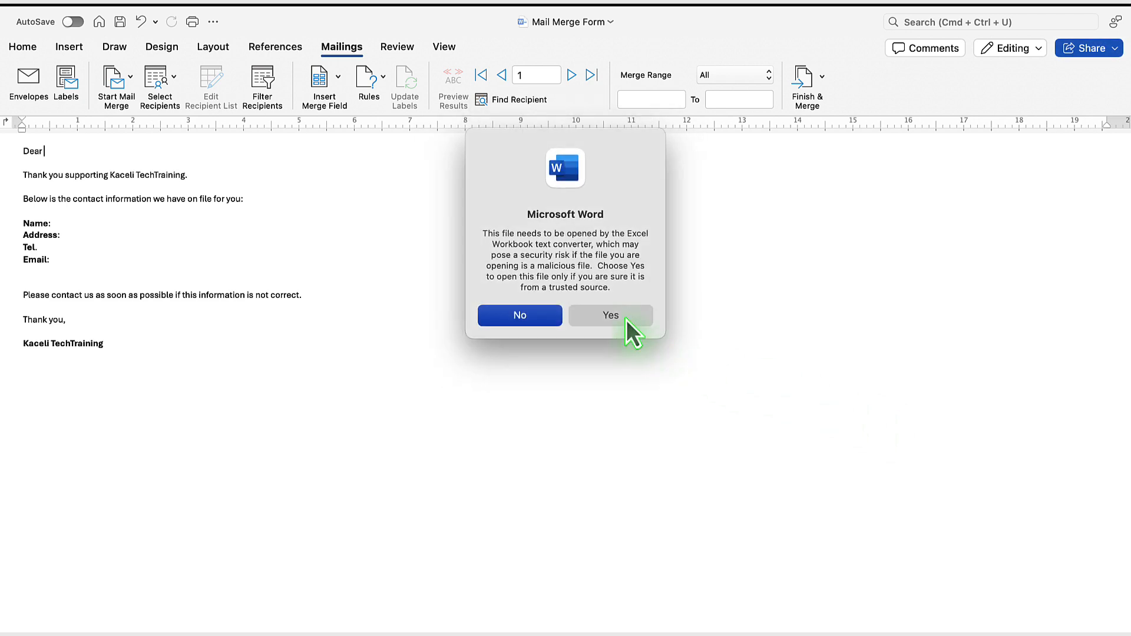
mouse_move(633, 302)
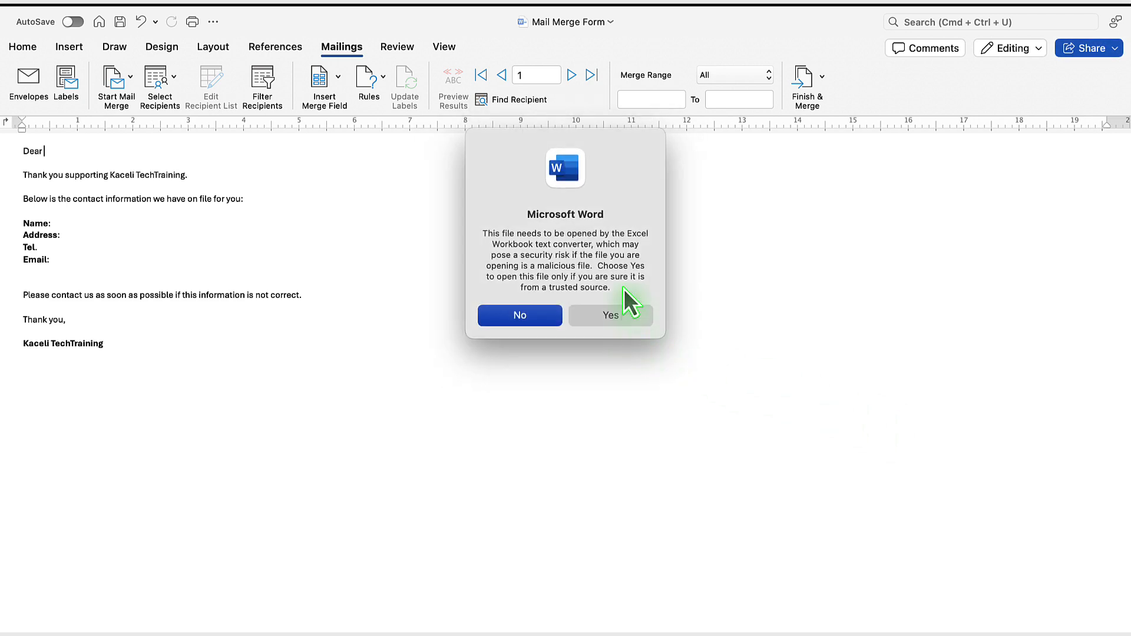
left_click(610, 315)
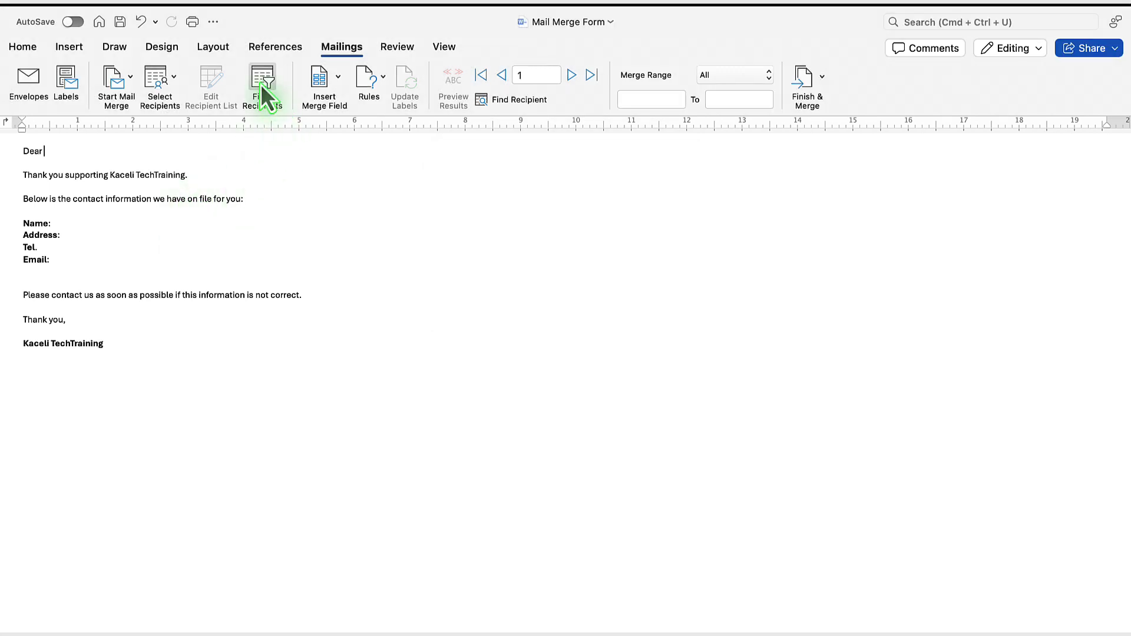
- Open the recipient filter options, try a Zip filter, then reset the field to none
left_click(262, 80)
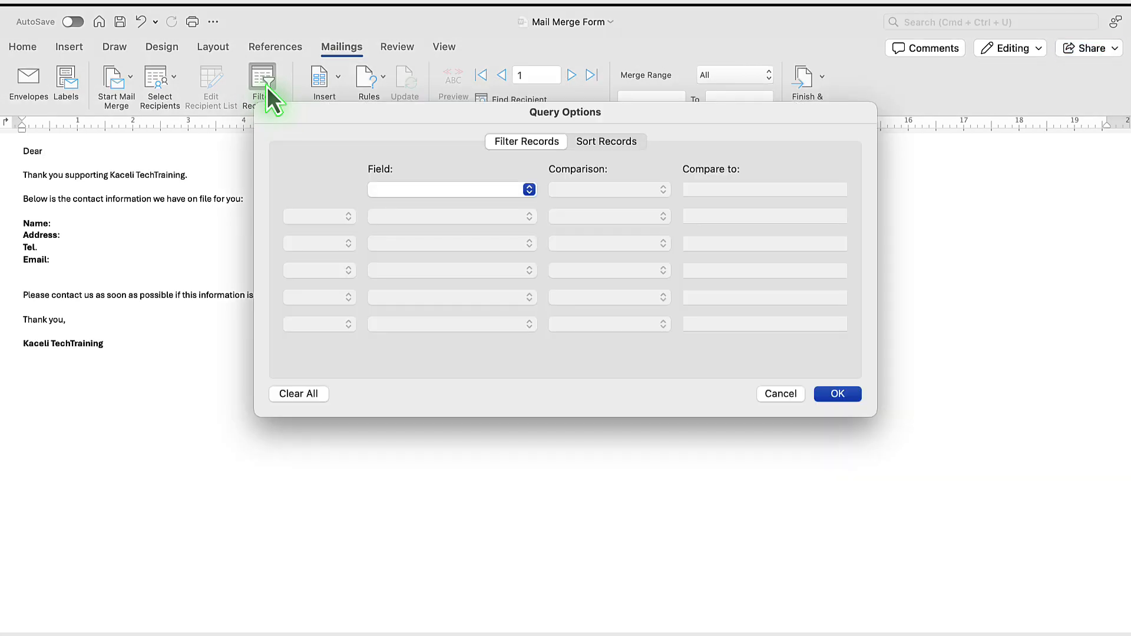
left_click(453, 189)
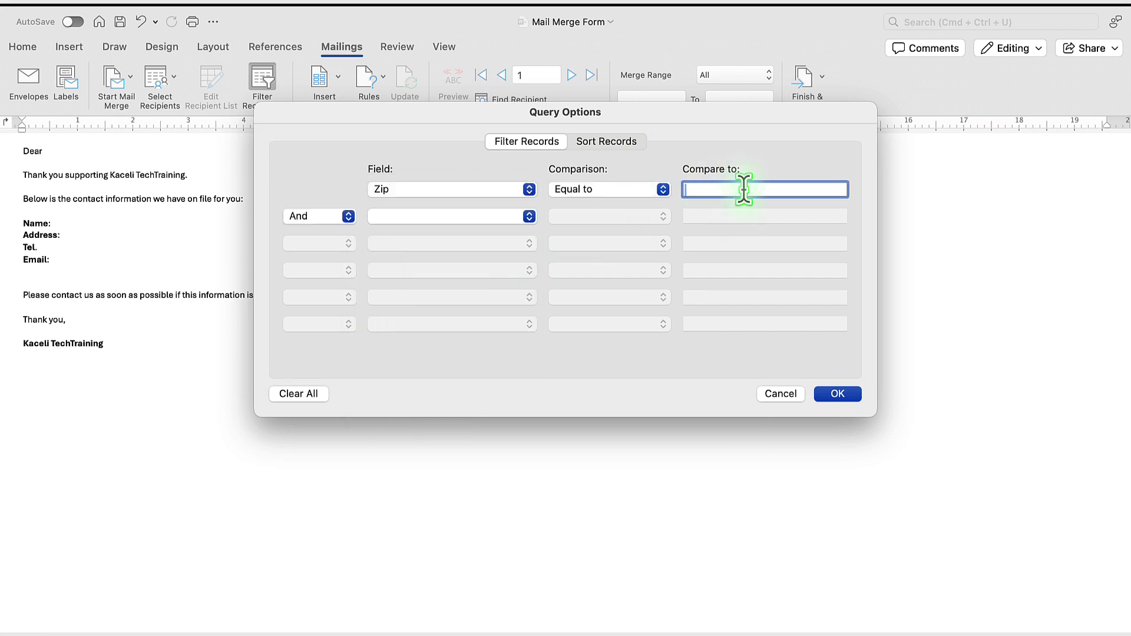
left_click(451, 190)
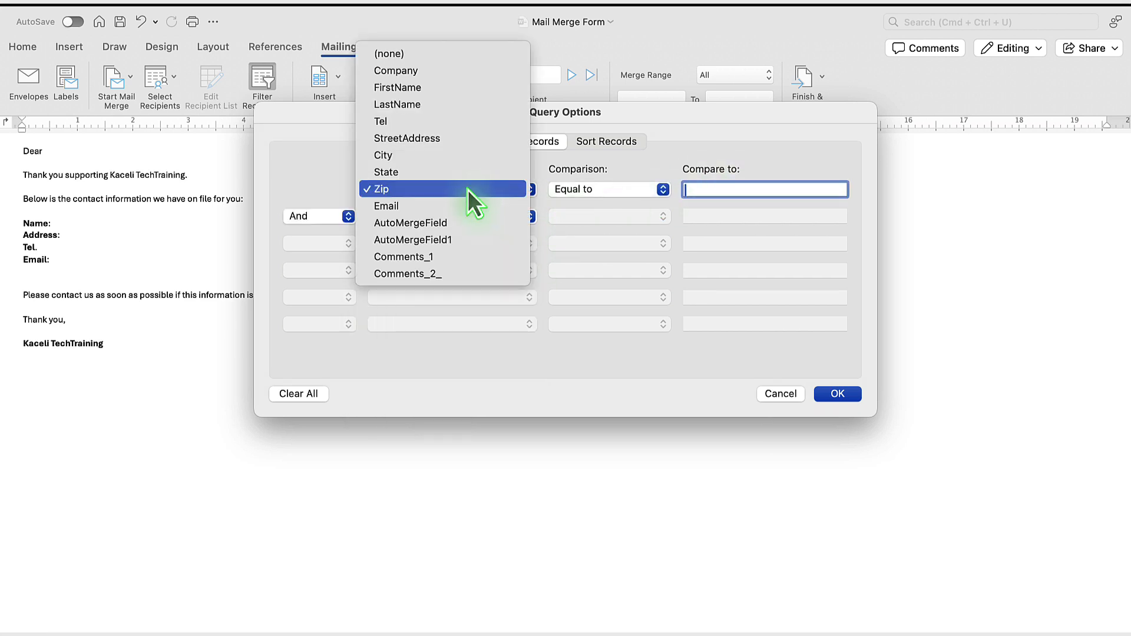
left_click(389, 53)
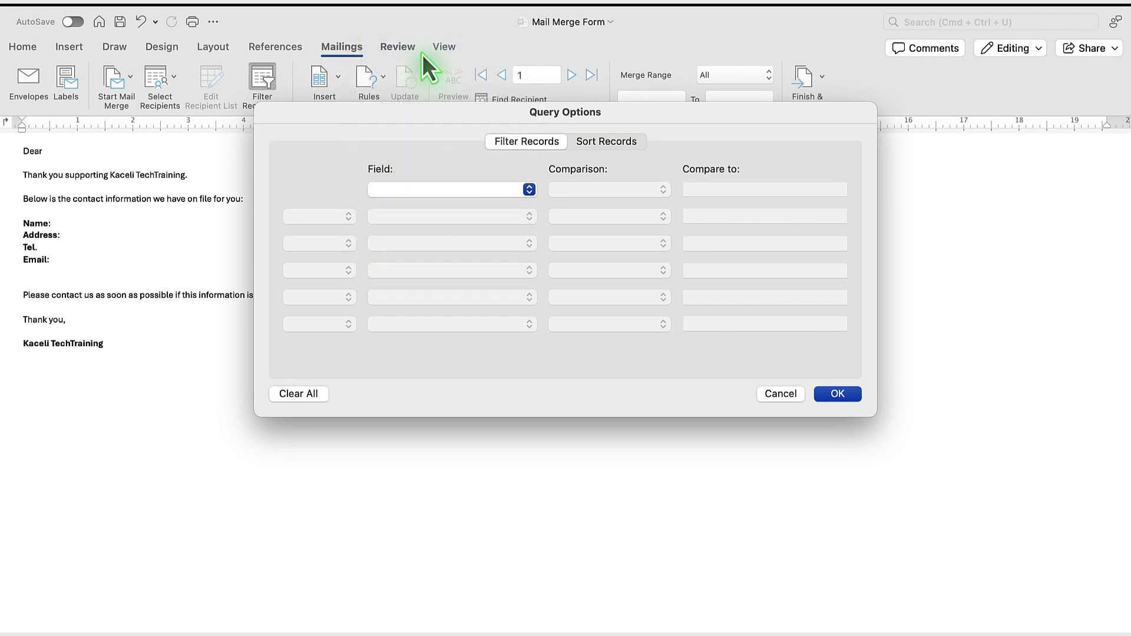
mouse_move(501, 269)
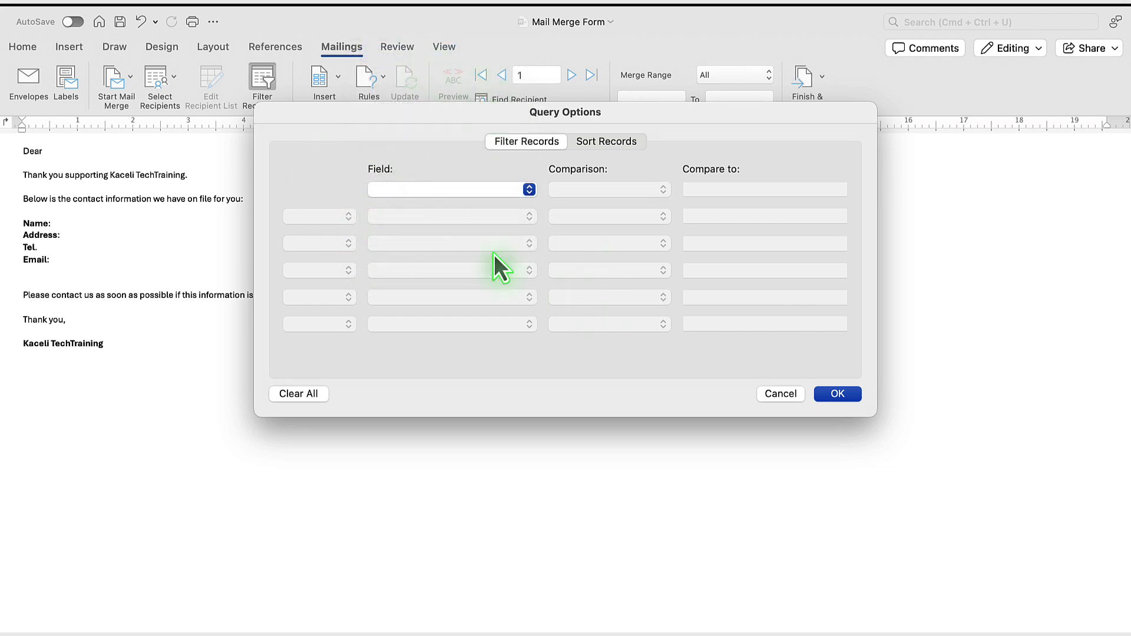
- Cancel Query Options and insert FirstName after Dear, plus FirstName and LastName after Name:
left_click(780, 394)
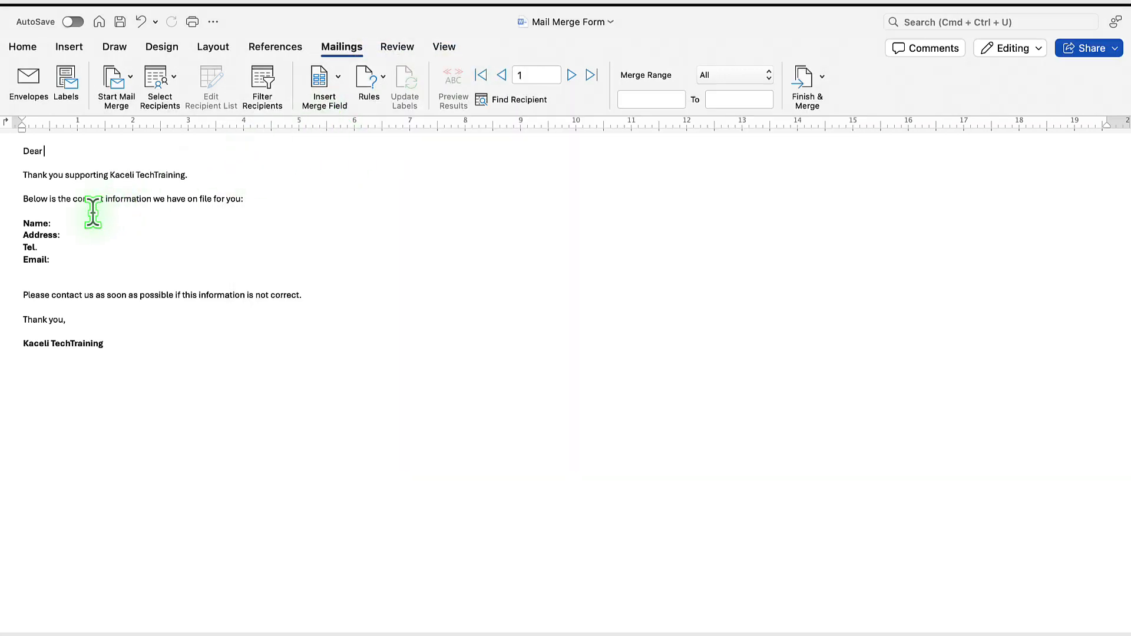
mouse_move(79, 158)
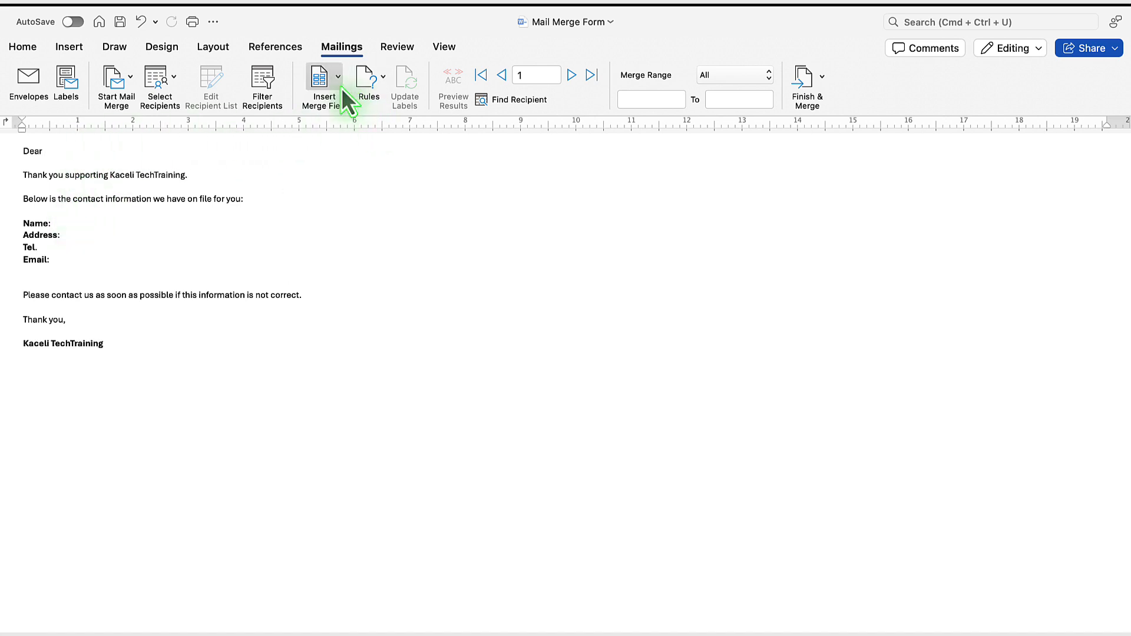
left_click(322, 80)
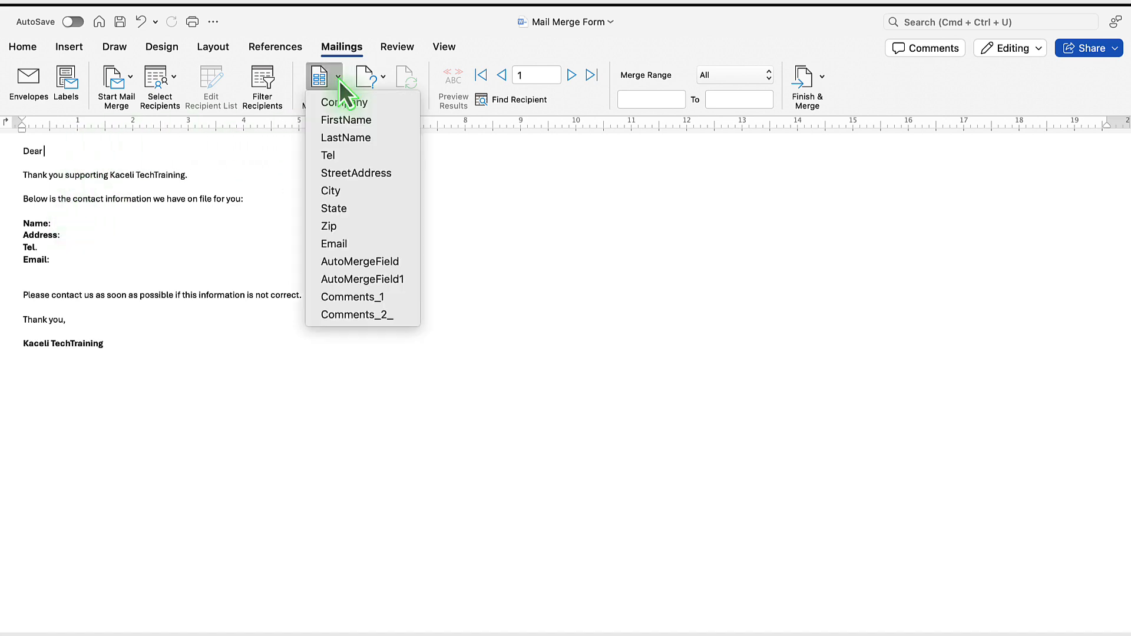
left_click(346, 120)
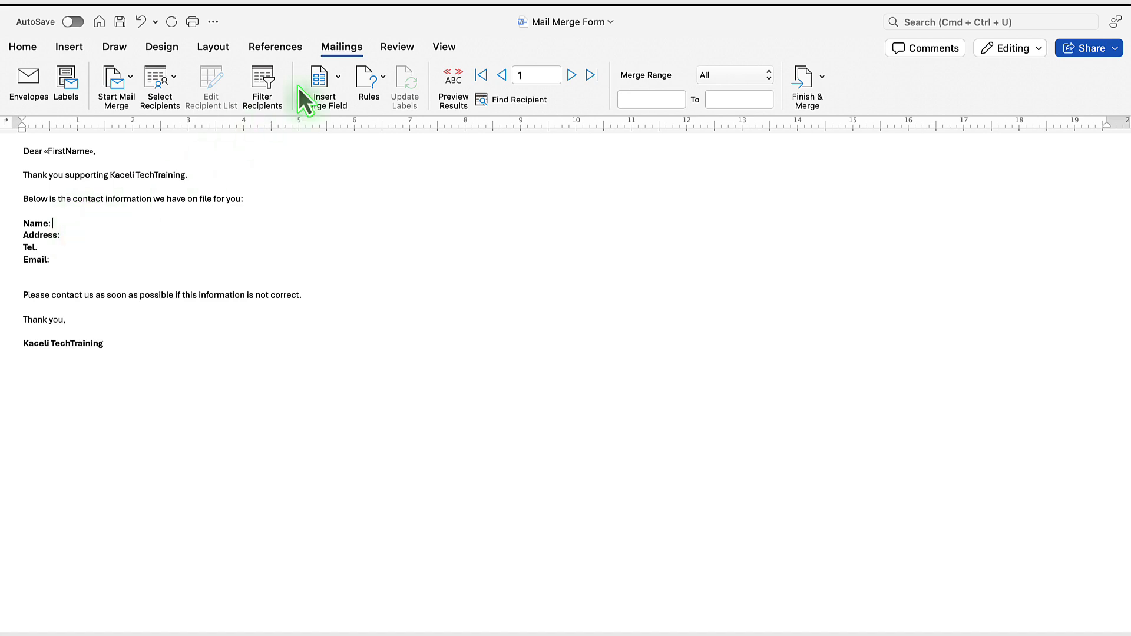
left_click(319, 80)
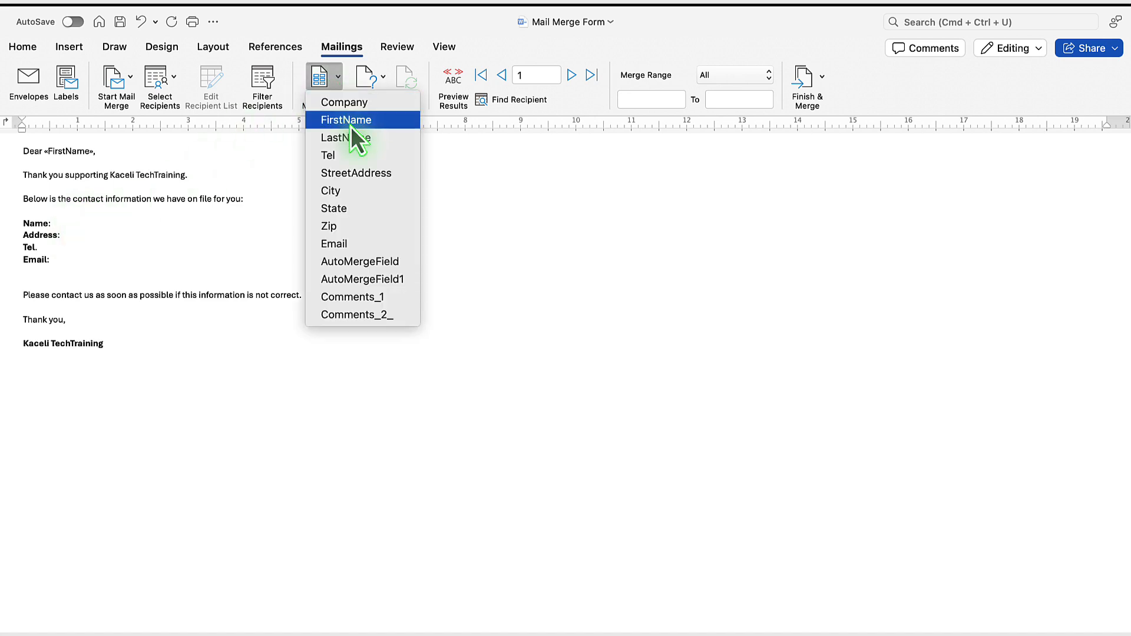
left_click(346, 119)
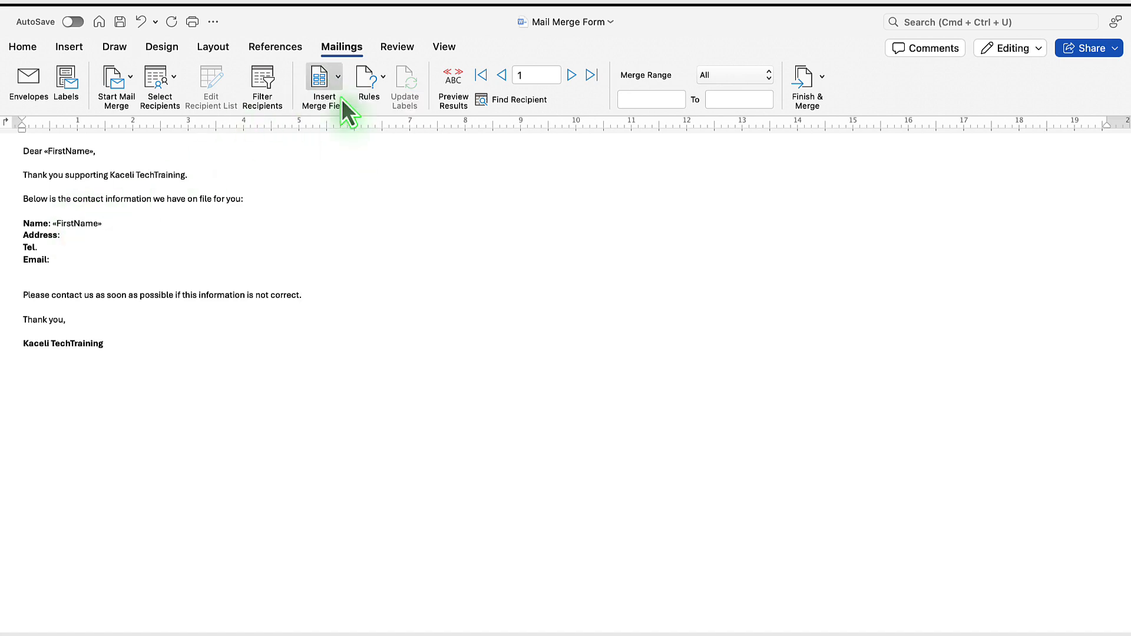
left_click(338, 76)
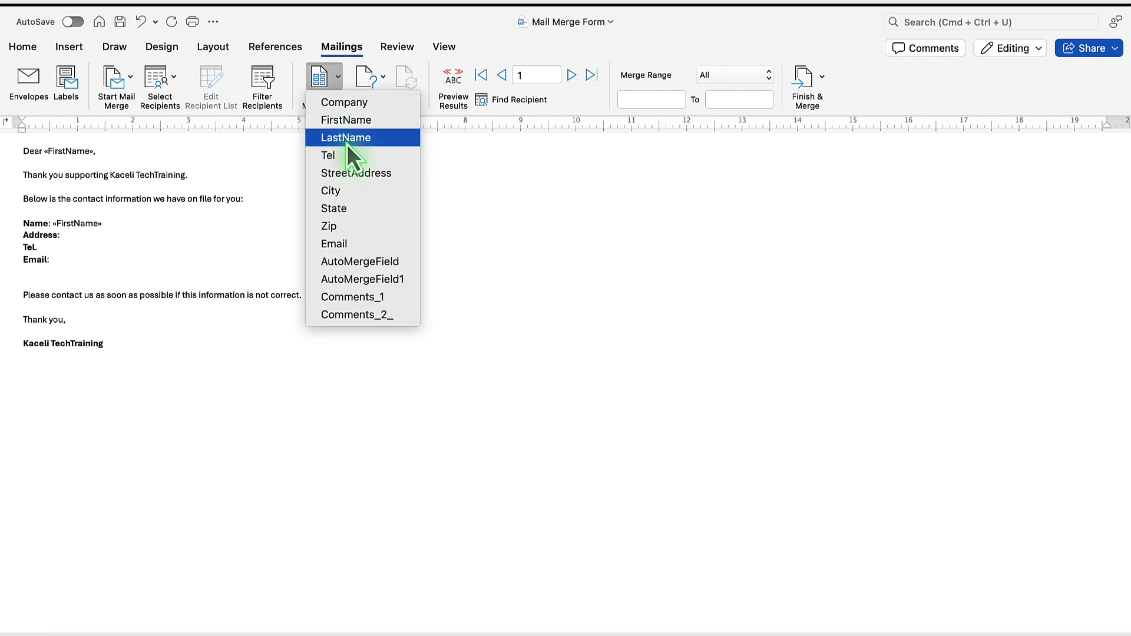
left_click(346, 138)
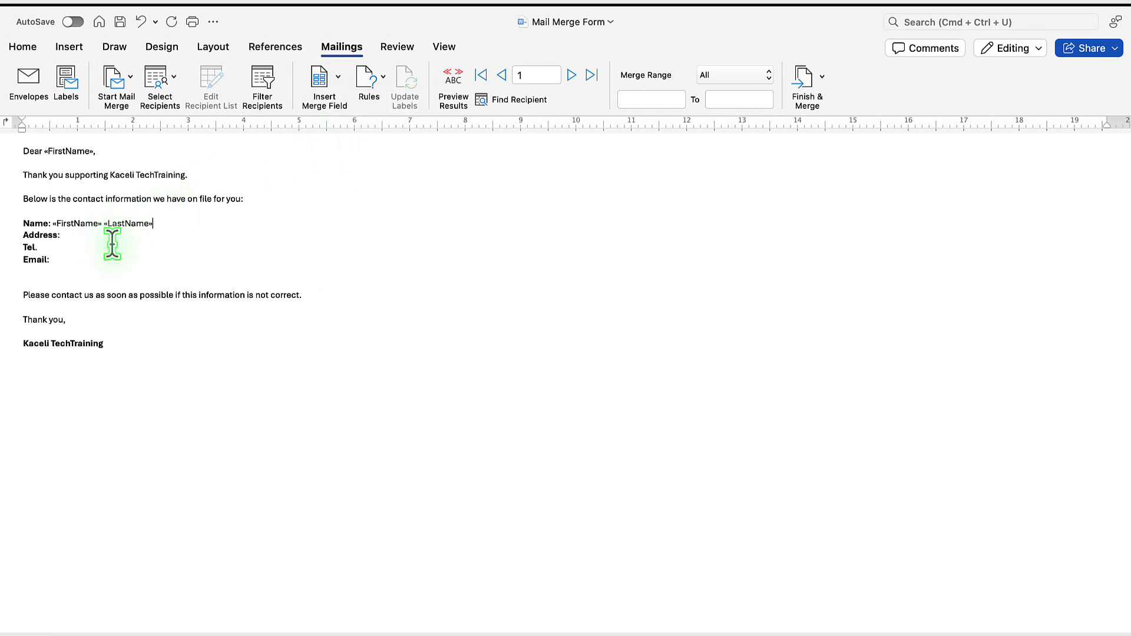
- Insert StreetAddress, City, State, Email and Comments_1 merge fields on their lines
left_click(337, 76)
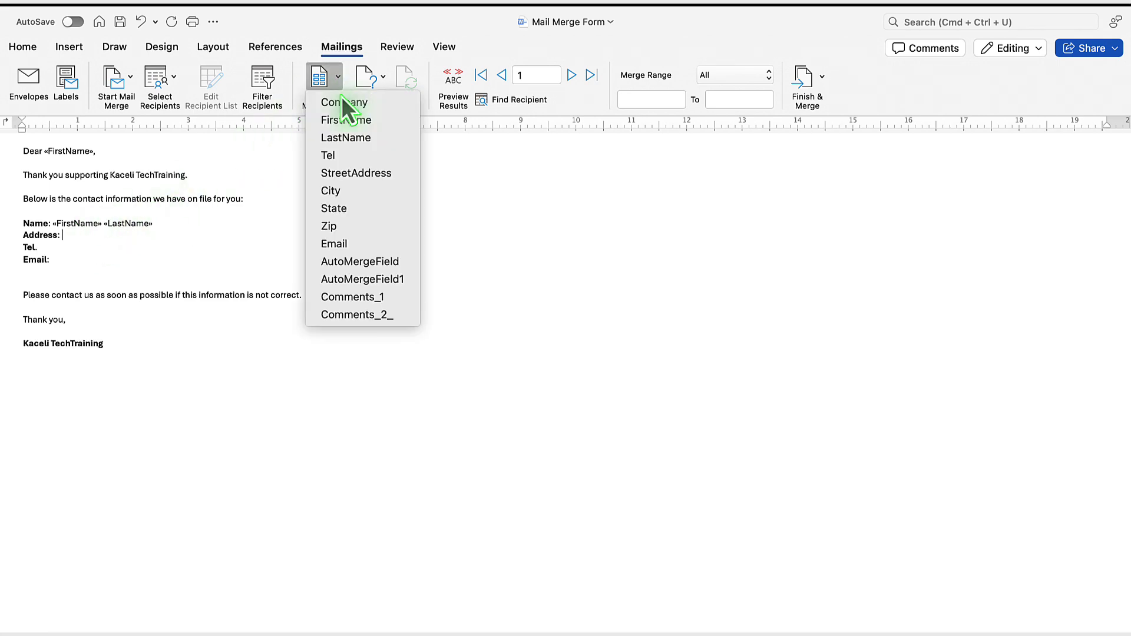
left_click(356, 172)
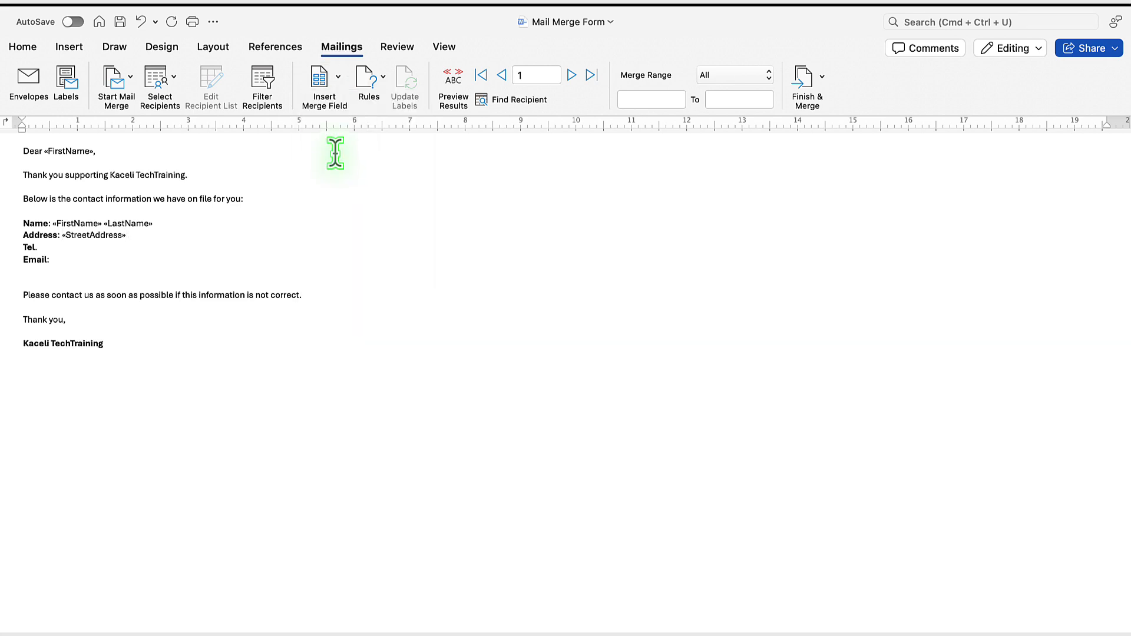
left_click(323, 85)
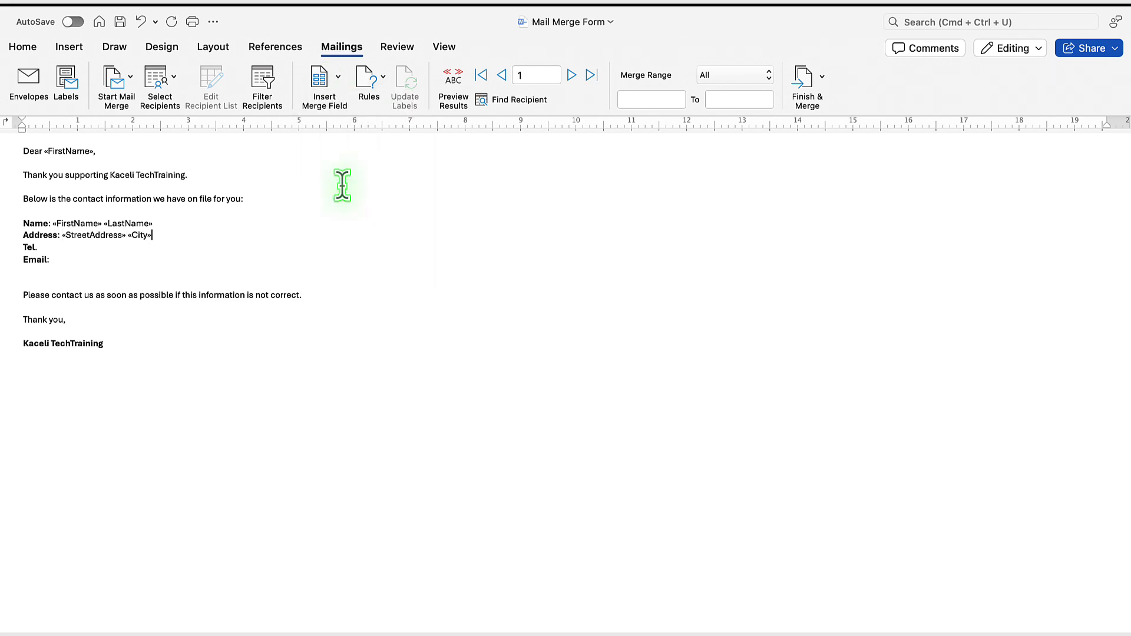
left_click(323, 81)
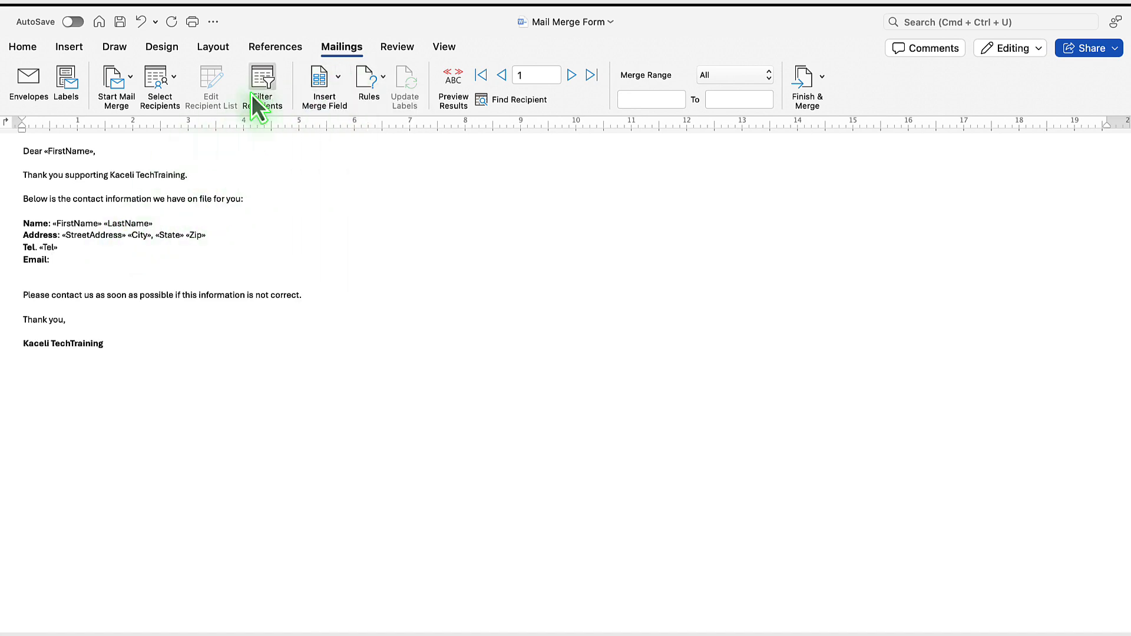
left_click(323, 80)
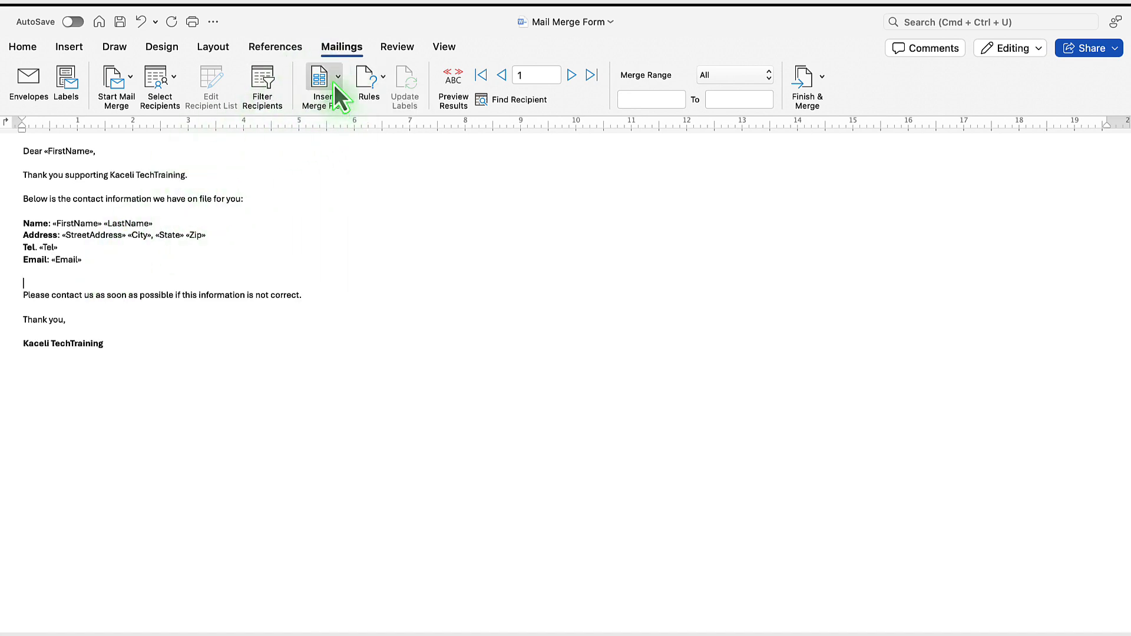
left_click(336, 76)
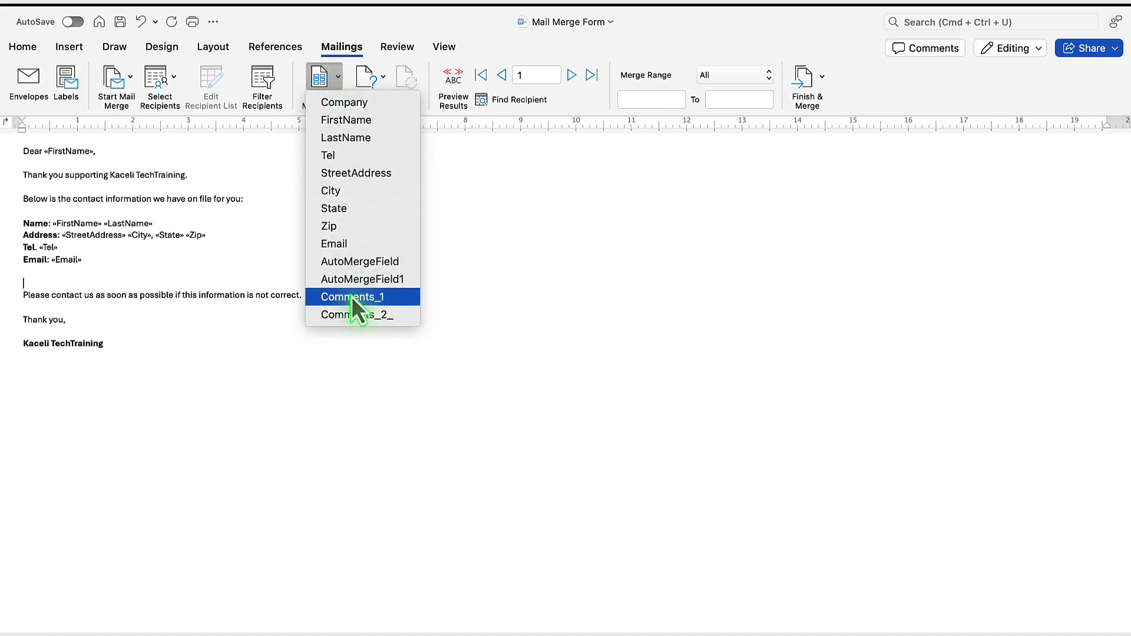
left_click(352, 297)
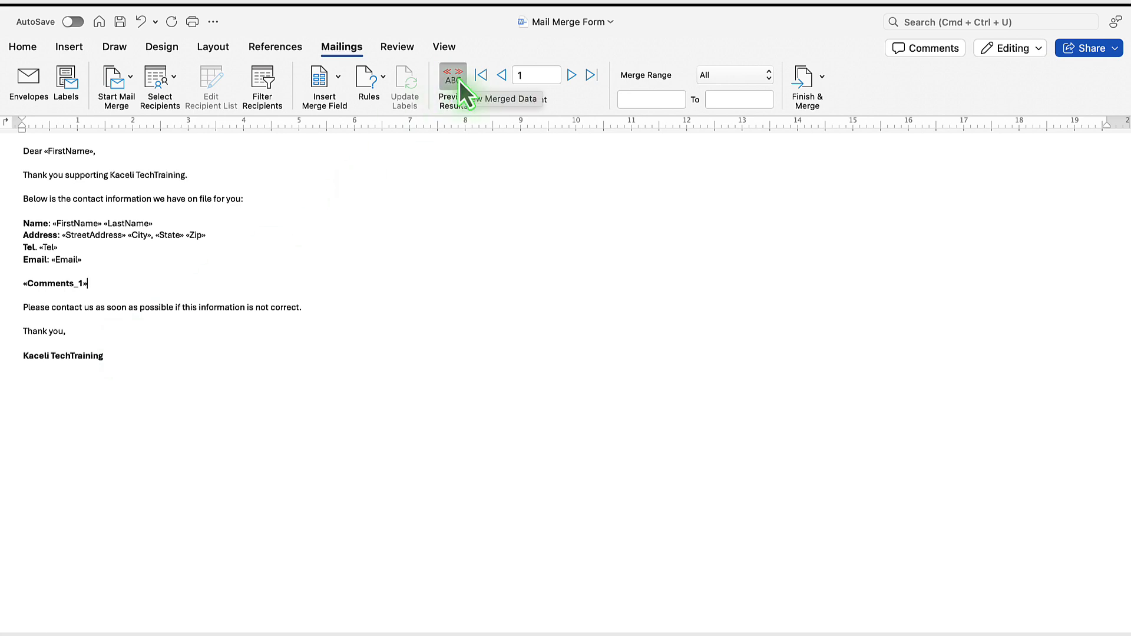
left_click(453, 85)
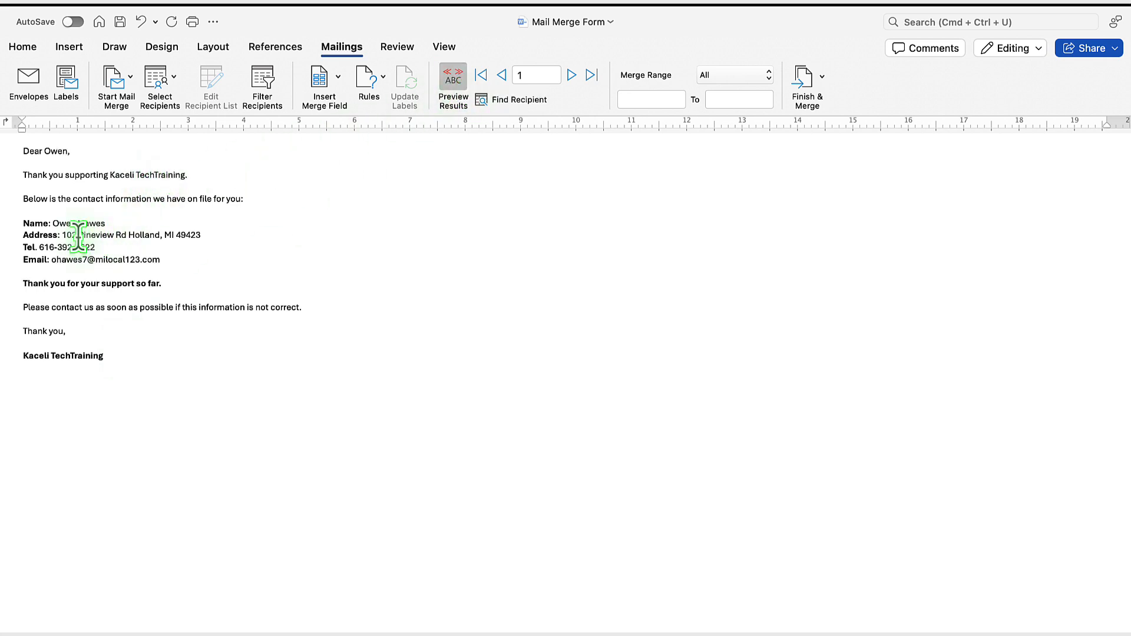
left_click(571, 74)
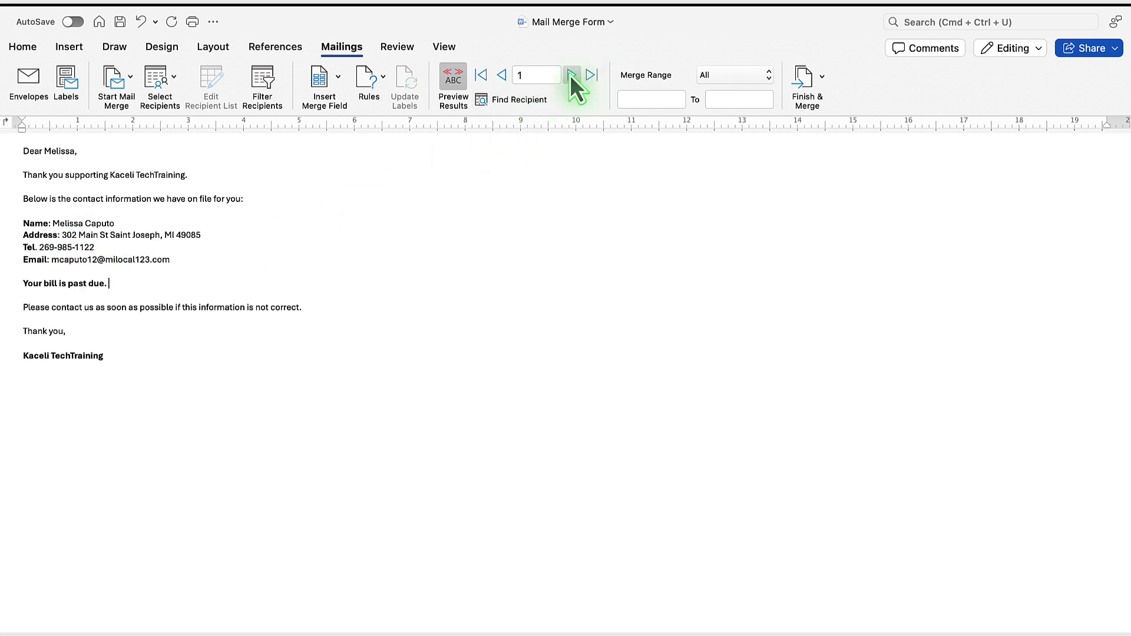
left_click(572, 74)
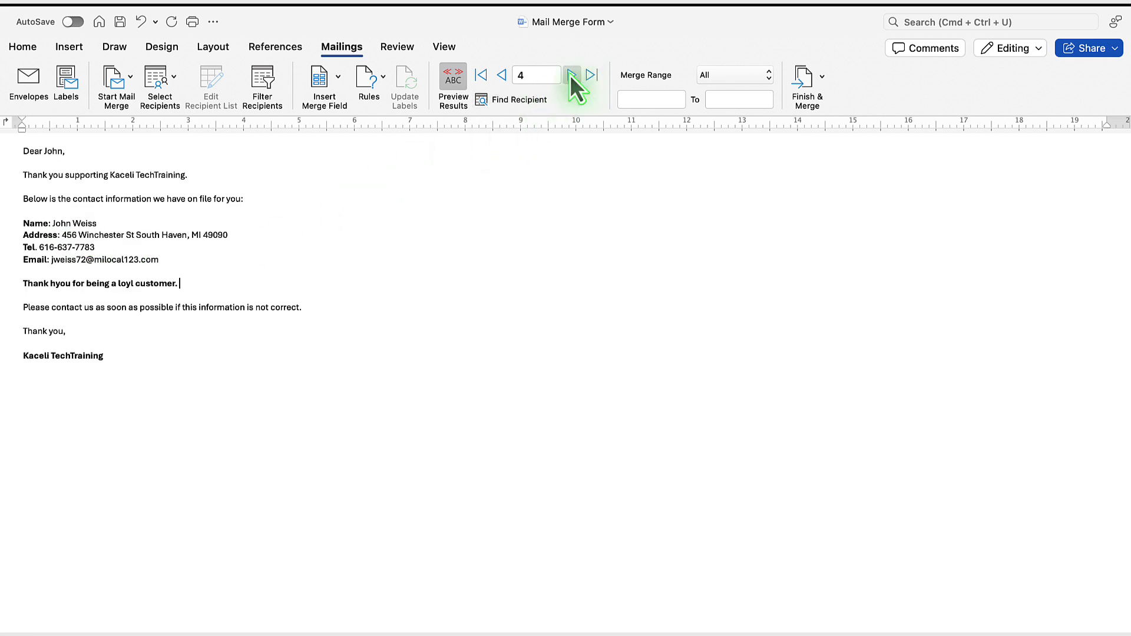
left_click(573, 75)
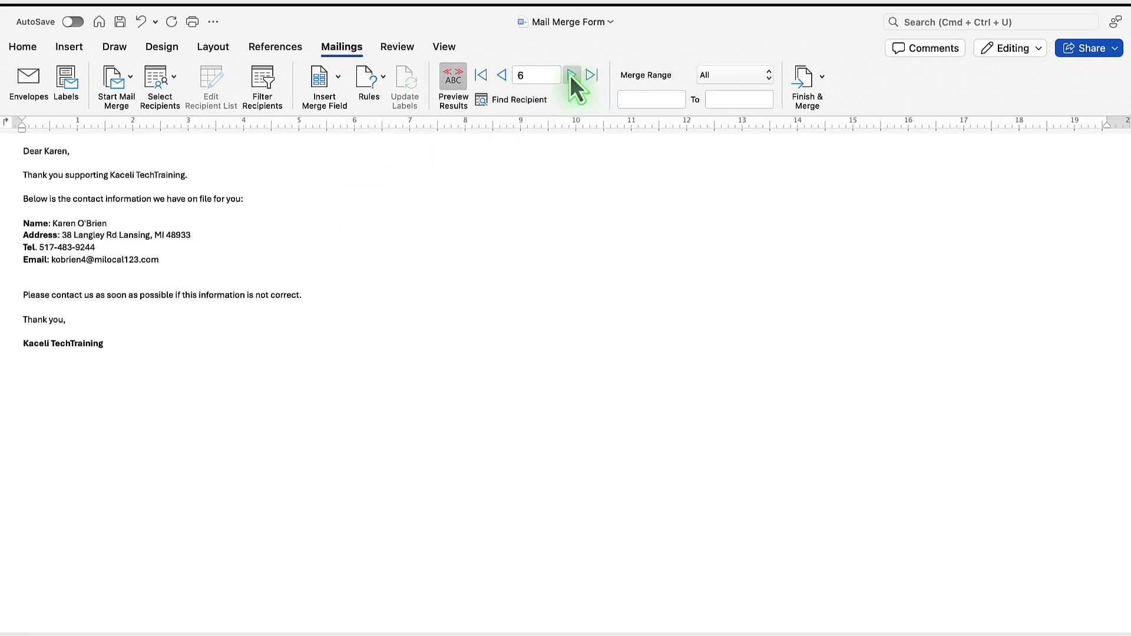
left_click(572, 74)
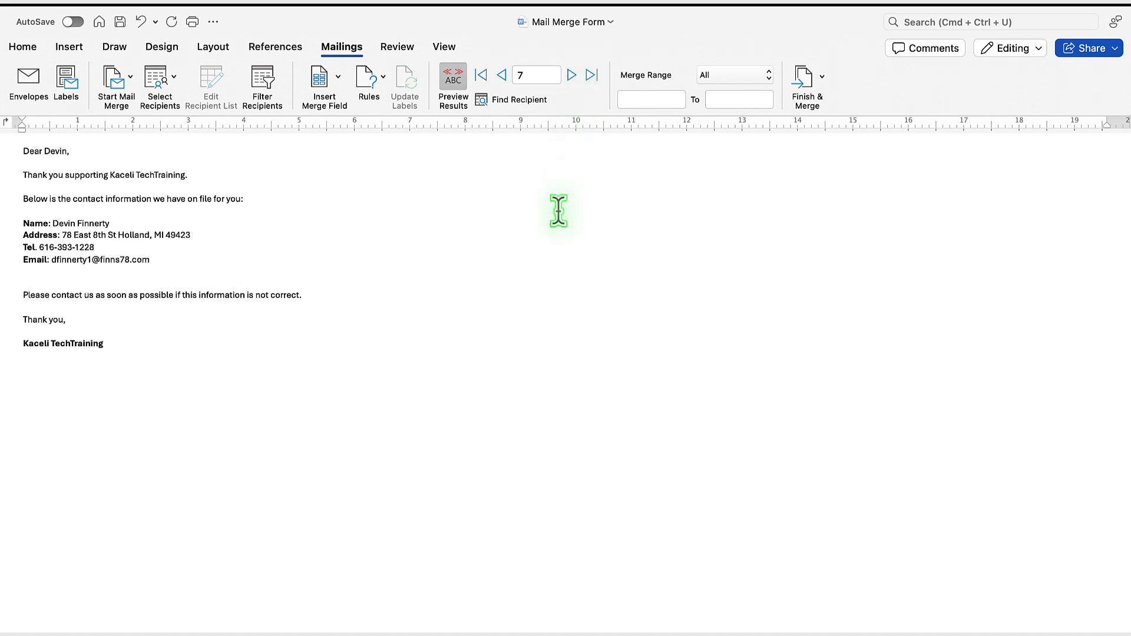
left_click(806, 85)
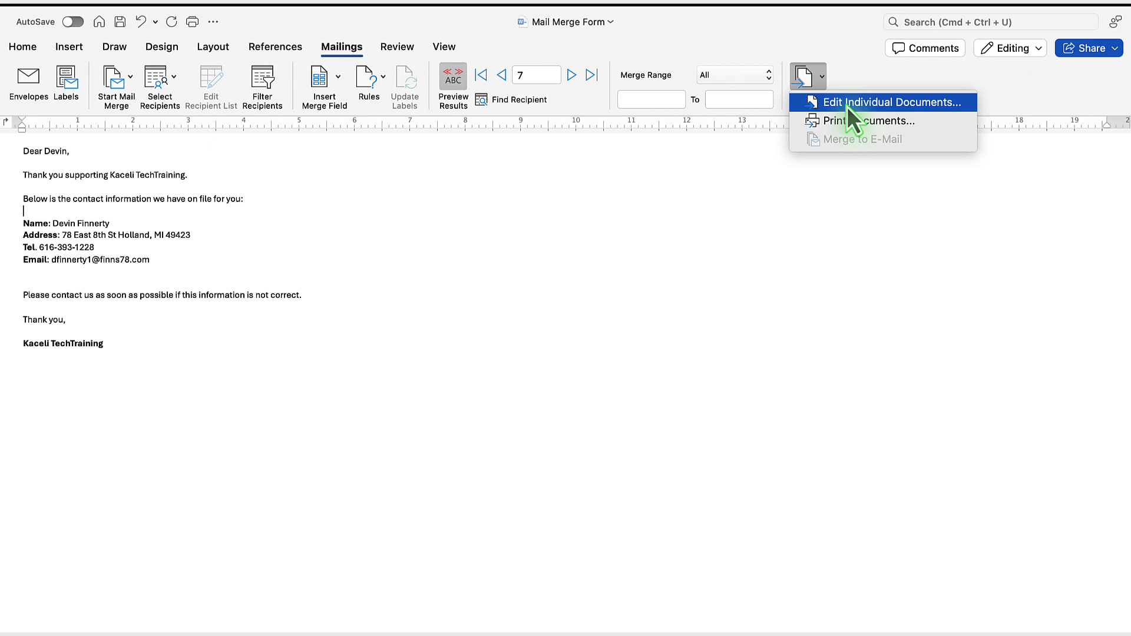
- Merge to a new document via Edit Individual Documents, then reopen the Finish & Merge options
left_click(868, 102)
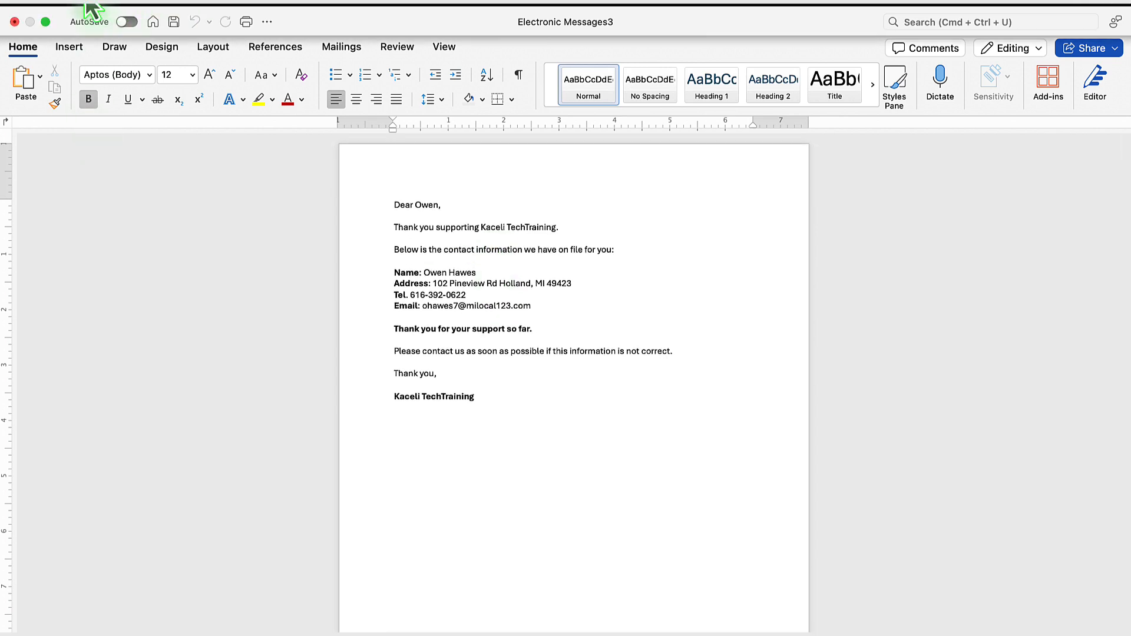
left_click(806, 76)
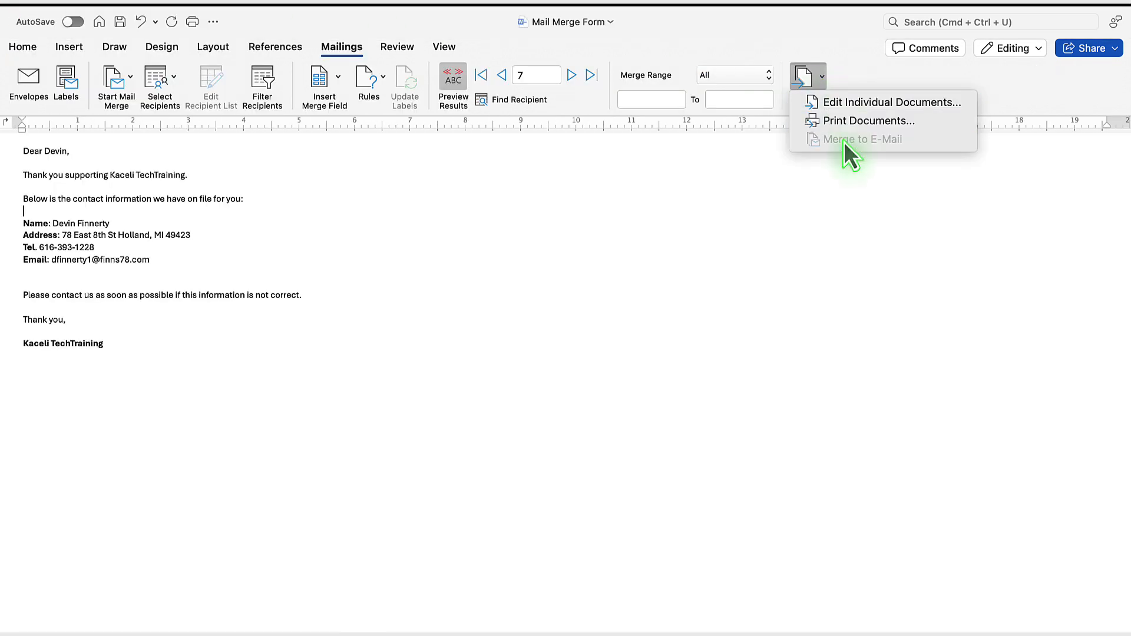
mouse_move(842, 157)
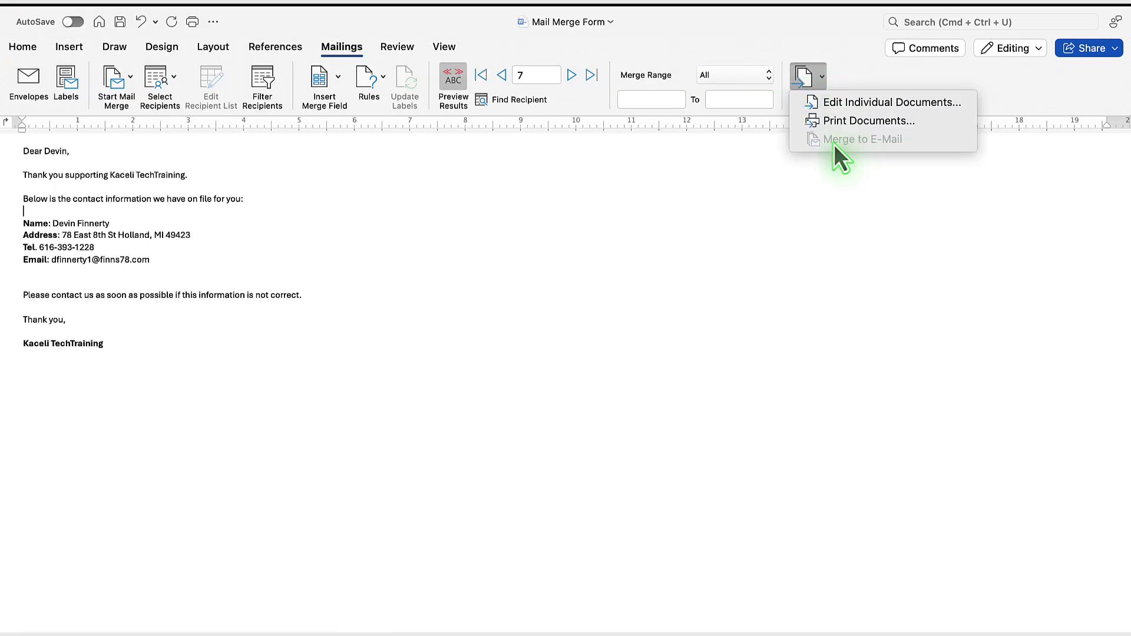
mouse_move(840, 152)
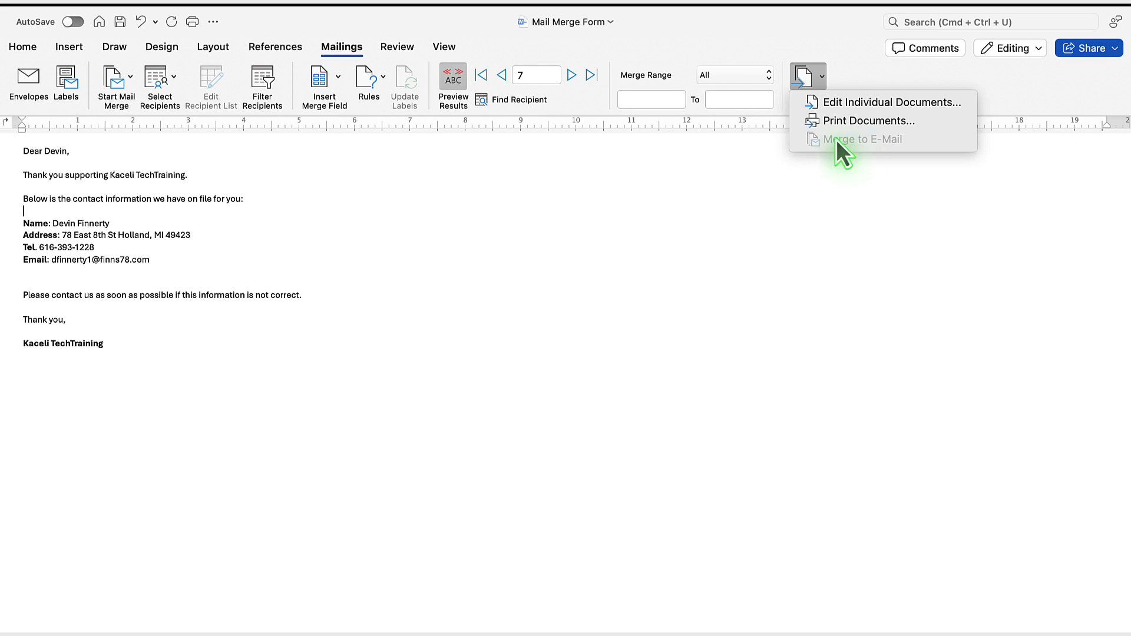